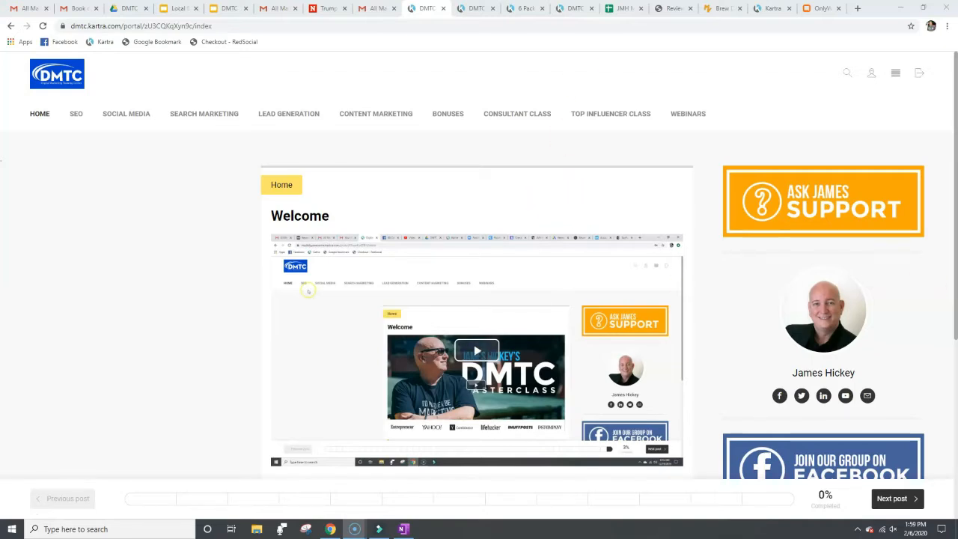
mouse_move(241, 222)
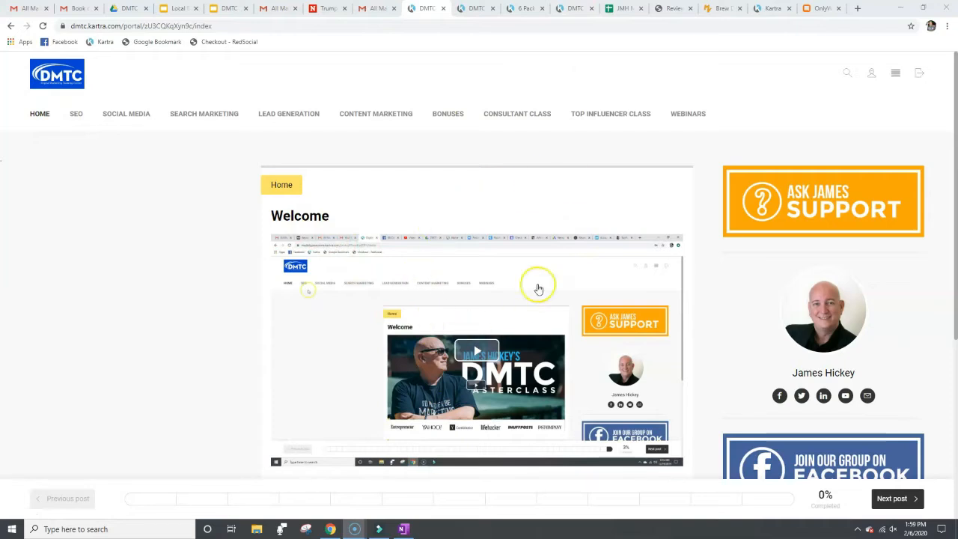
mouse_move(318, 365)
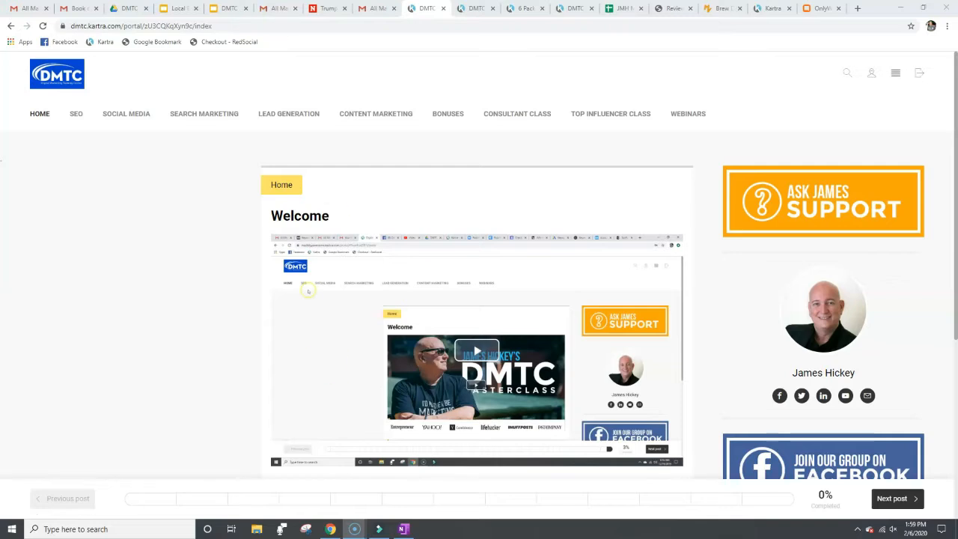
Navigate from the SEO menu into the SEO Basics lessons to reach the Local SEO post.
left_click(74, 114)
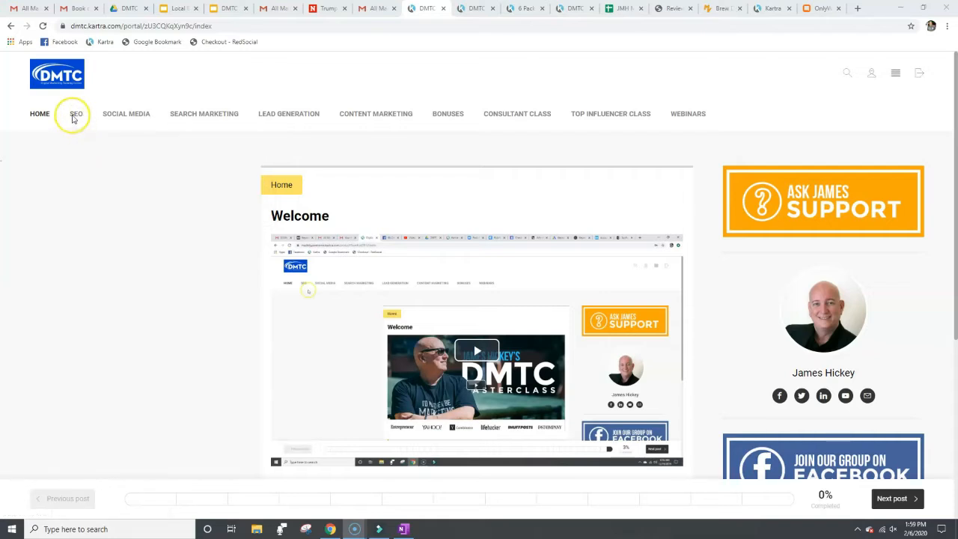
left_click(75, 114)
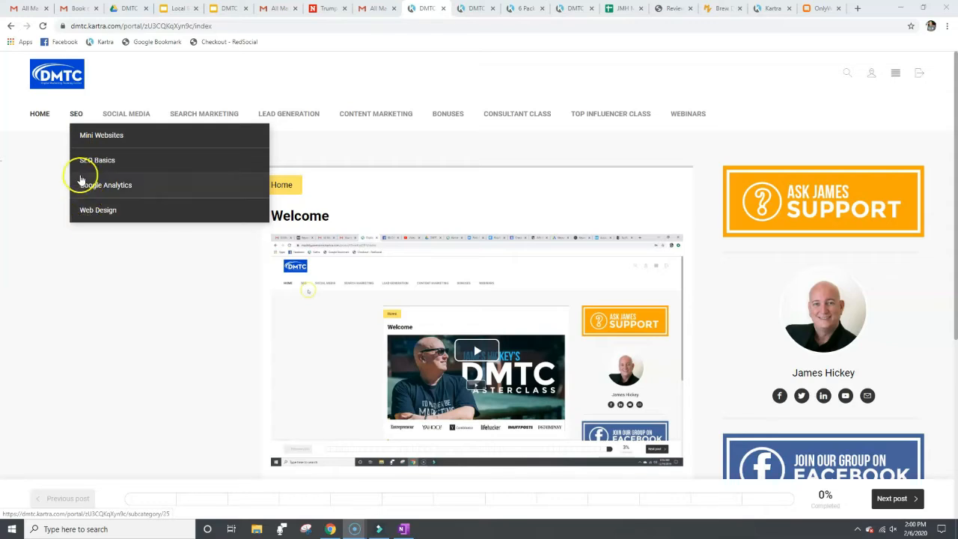
left_click(98, 158)
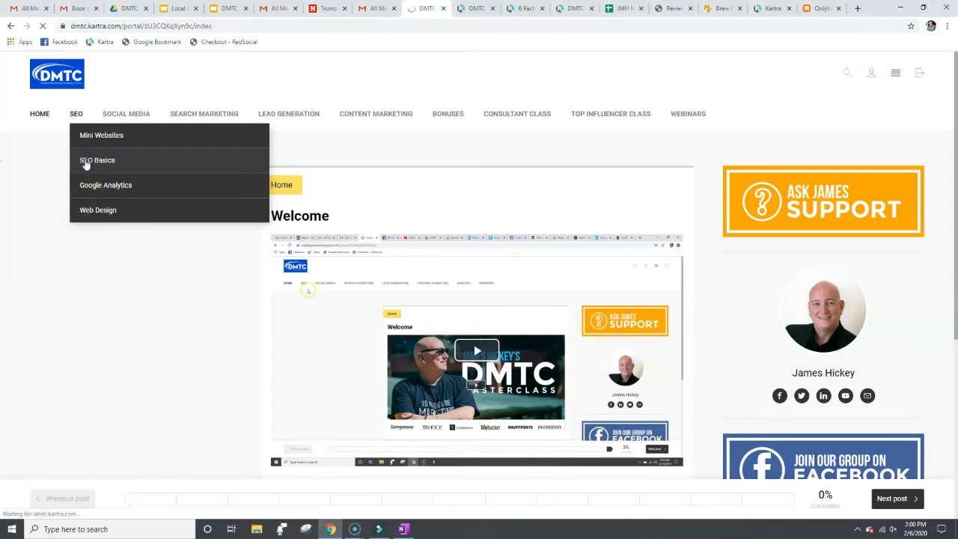
left_click(97, 159)
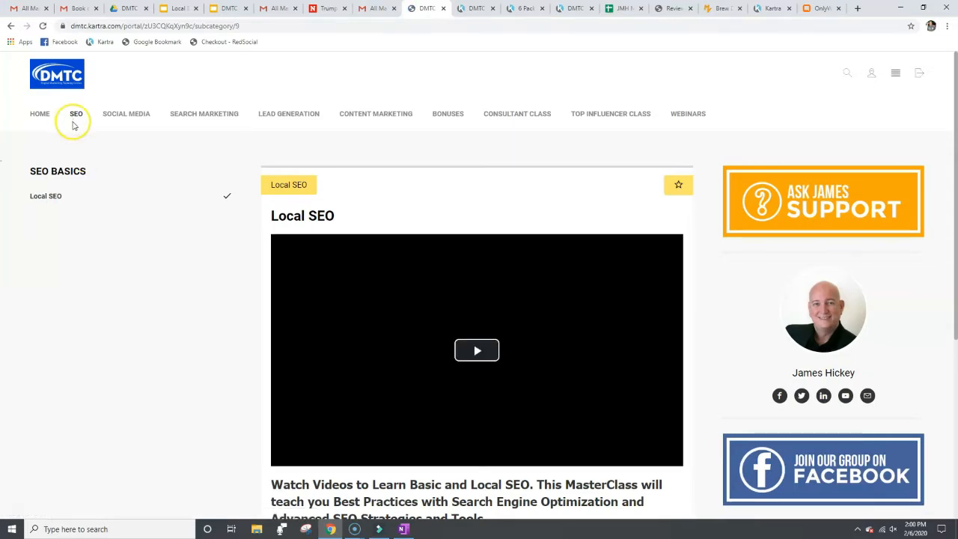
left_click(75, 113)
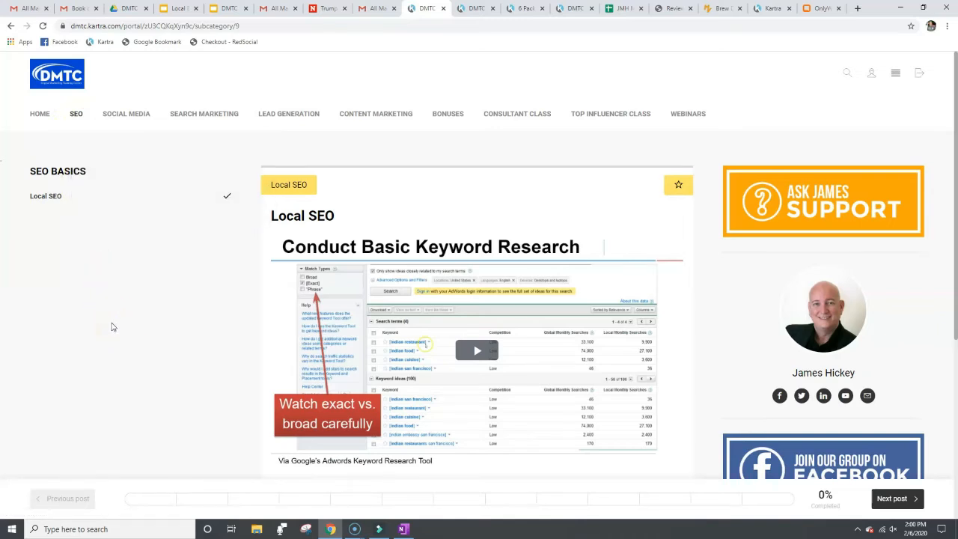
mouse_move(99, 131)
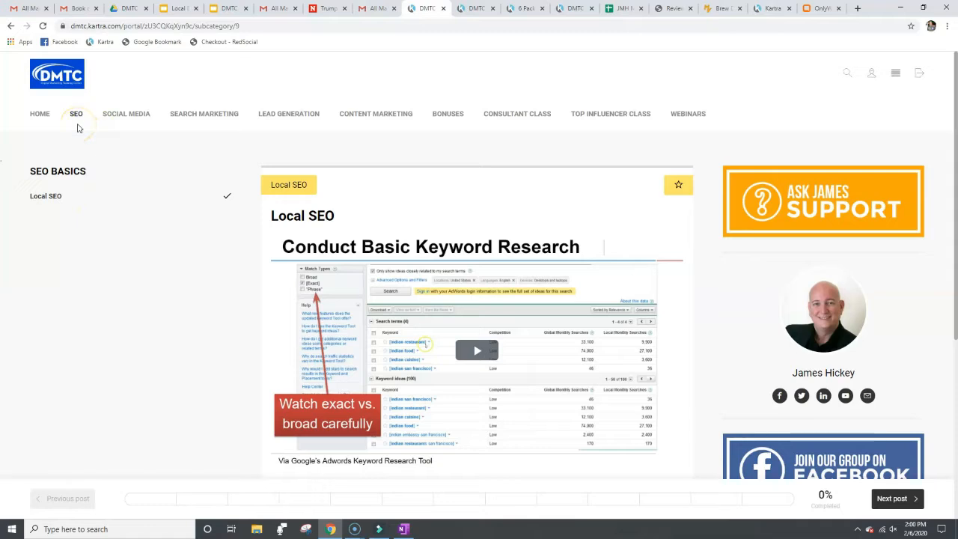
mouse_move(511, 299)
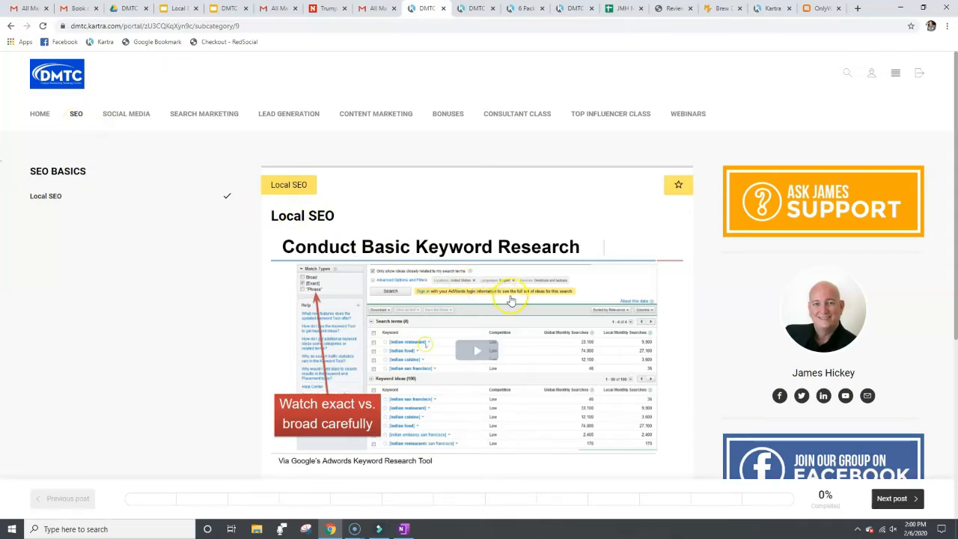
Start the Local SEO video playing briefly, then pause it.
left_click(476, 350)
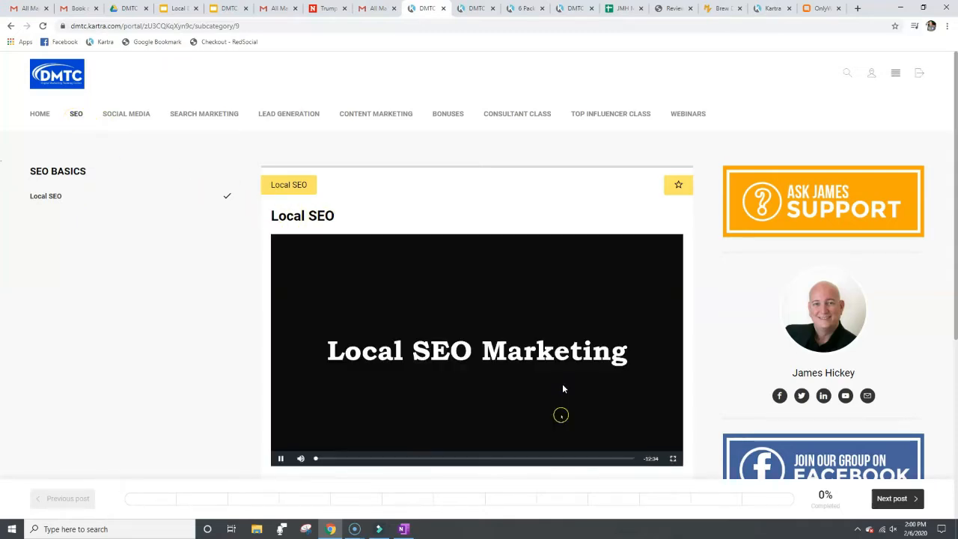
mouse_move(515, 420)
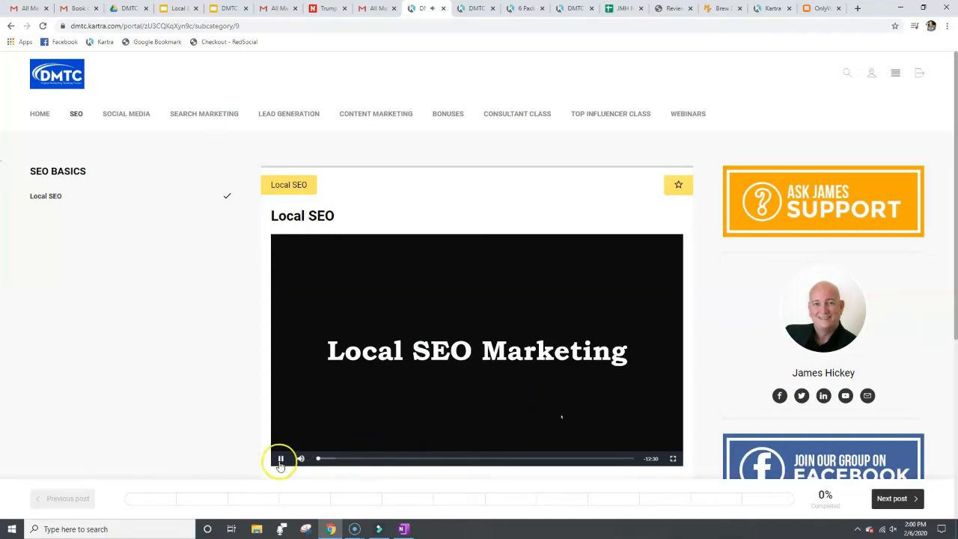
left_click(281, 458)
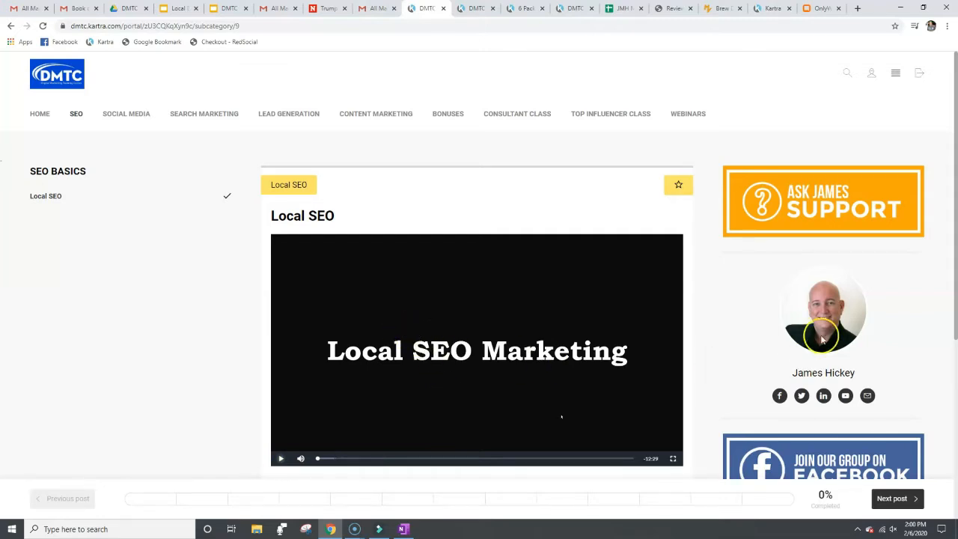
scroll("down", 3)
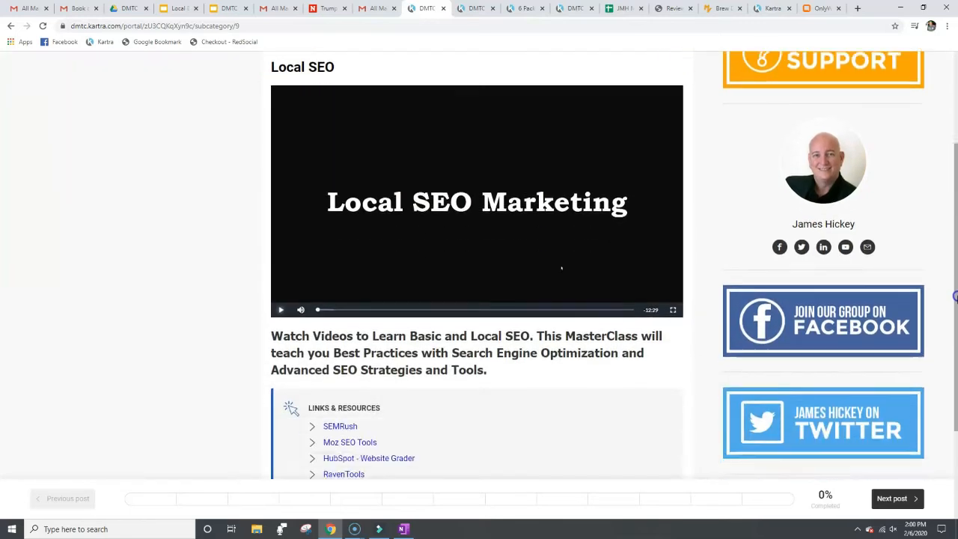
scroll("down", 3)
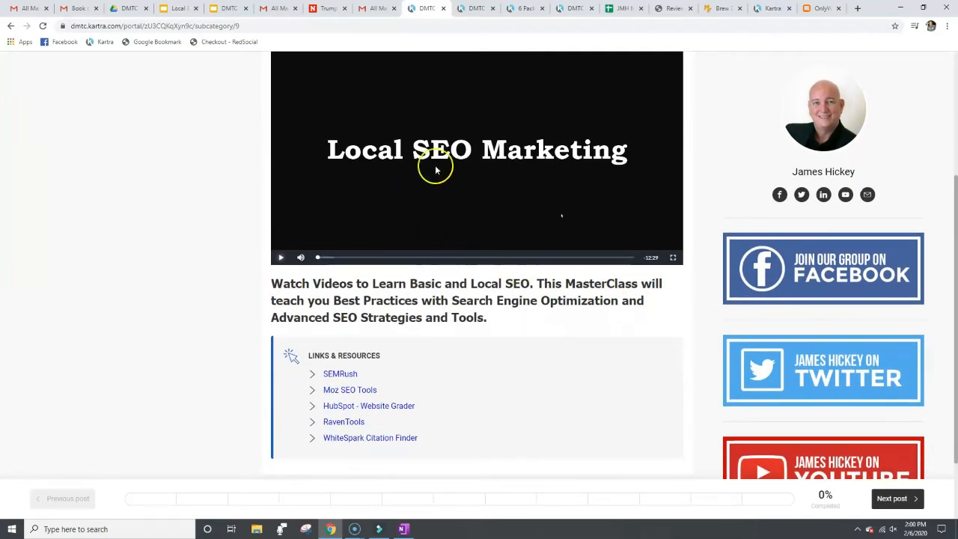
mouse_move(554, 385)
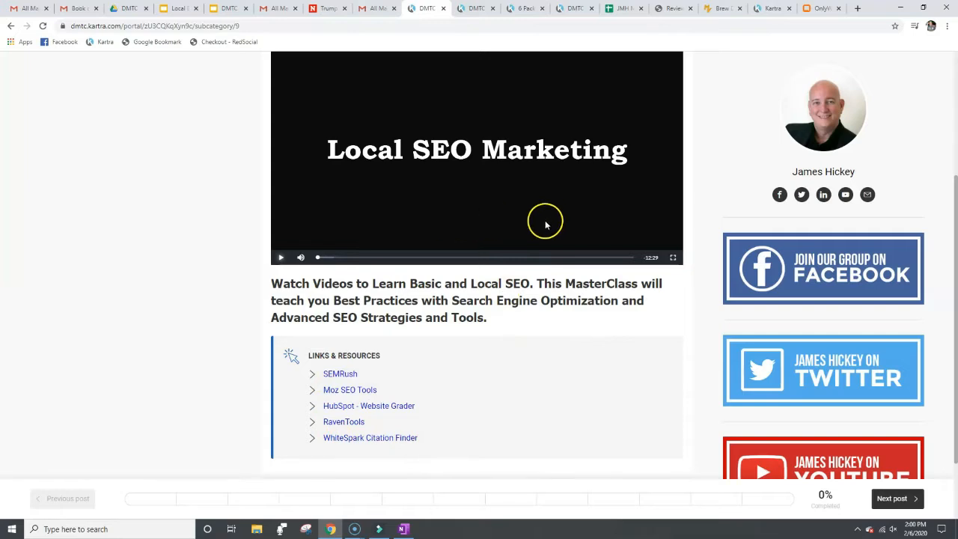
mouse_move(521, 342)
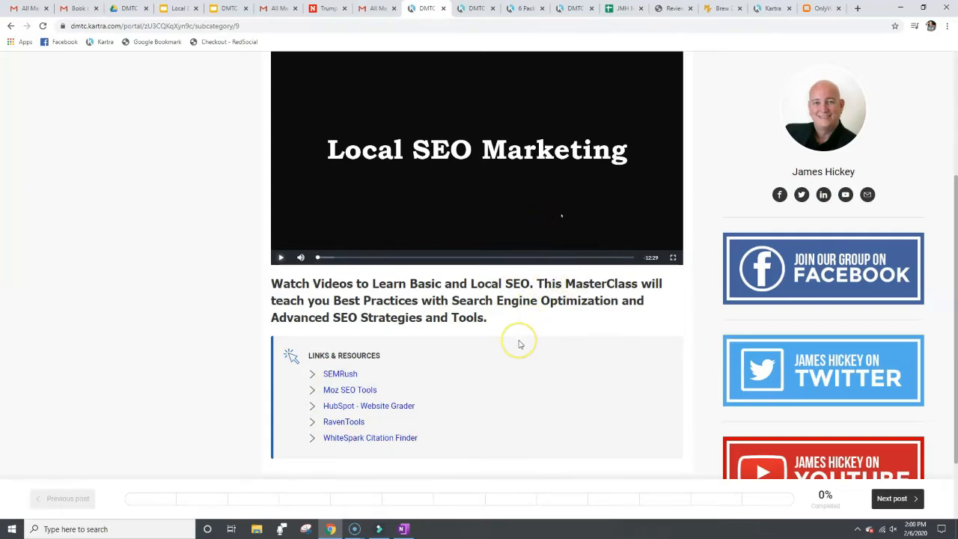
mouse_move(520, 344)
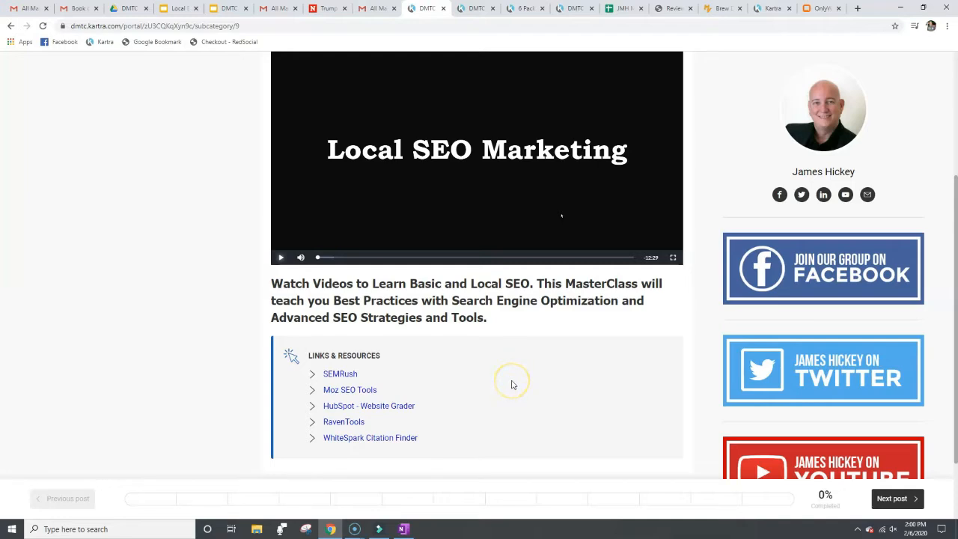
mouse_move(398, 416)
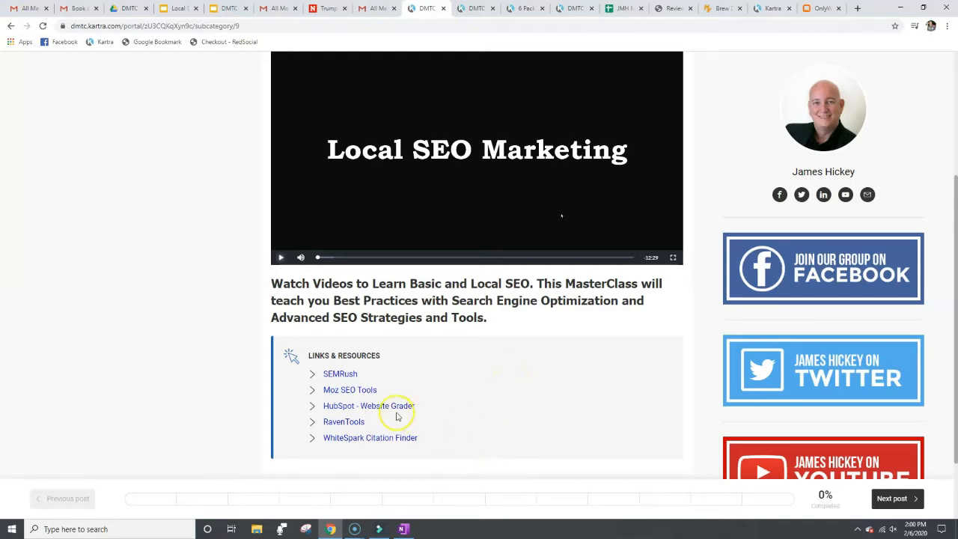
mouse_move(554, 391)
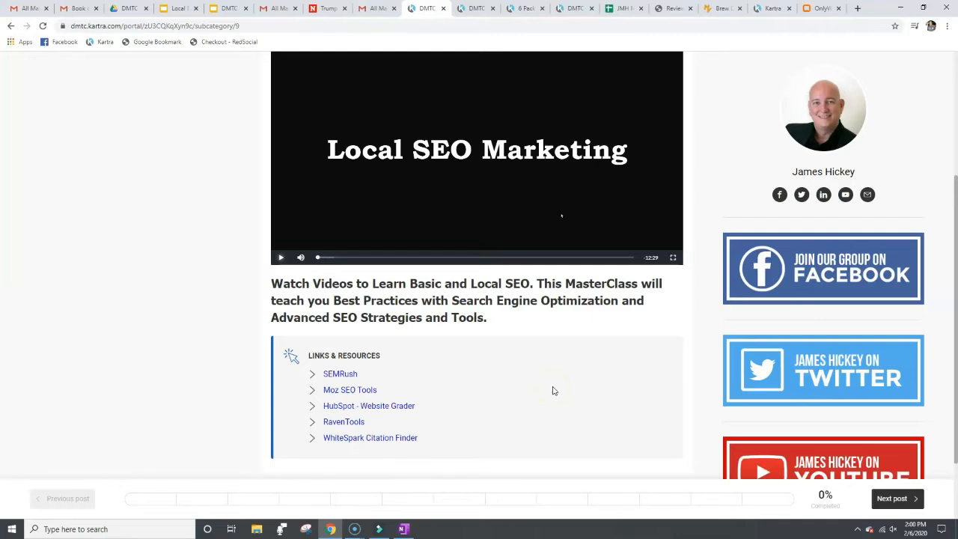
mouse_move(949, 387)
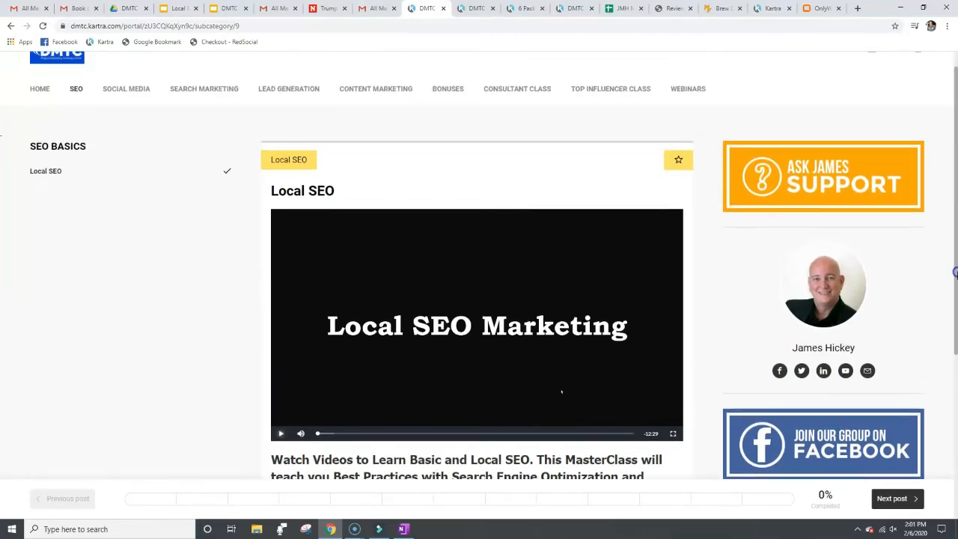
left_click(125, 114)
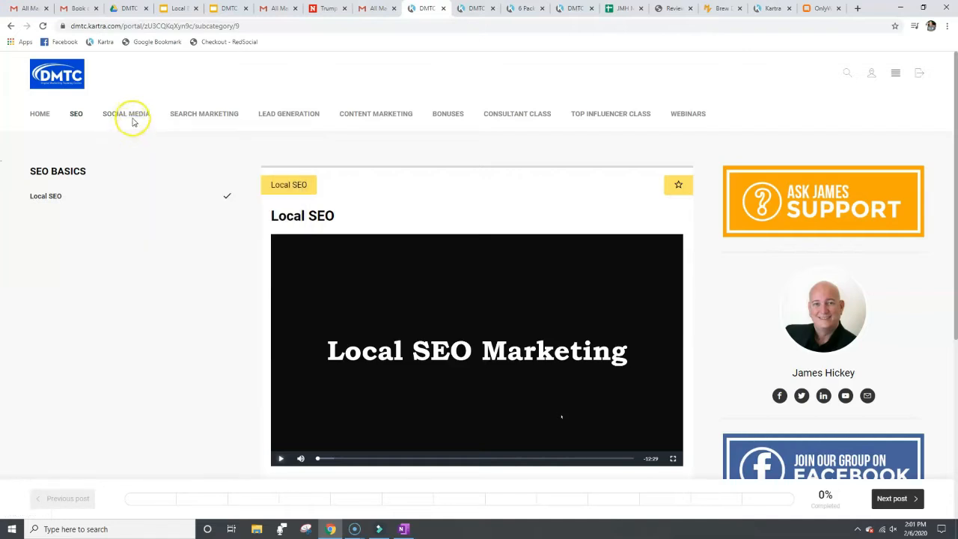
Navigate from the Social Media menu into the Facebook Stories lesson.
left_click(125, 113)
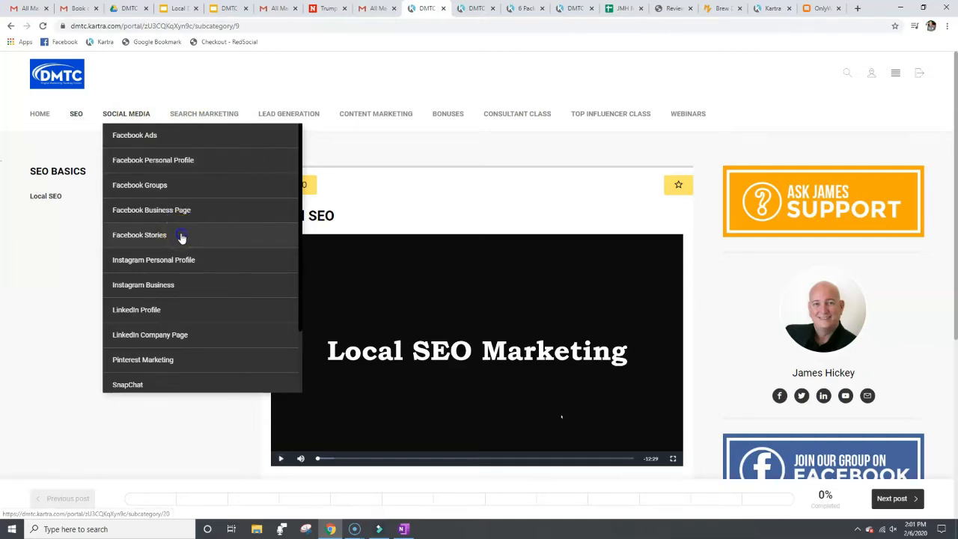
left_click(139, 234)
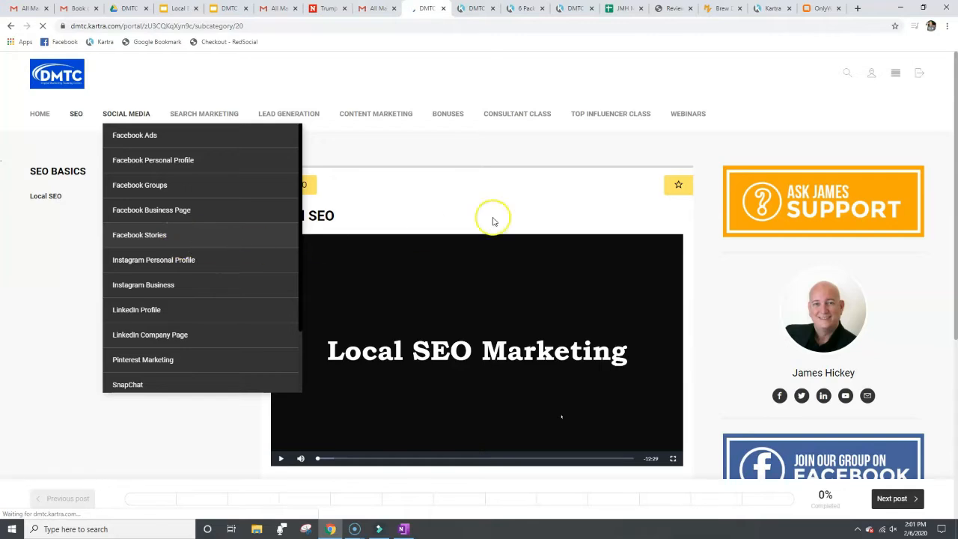
left_click(139, 234)
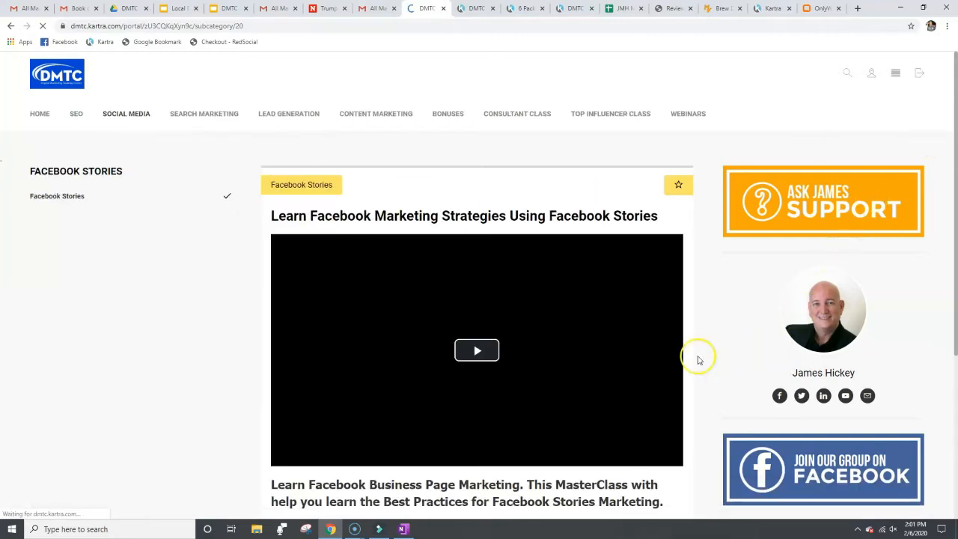
mouse_move(476, 367)
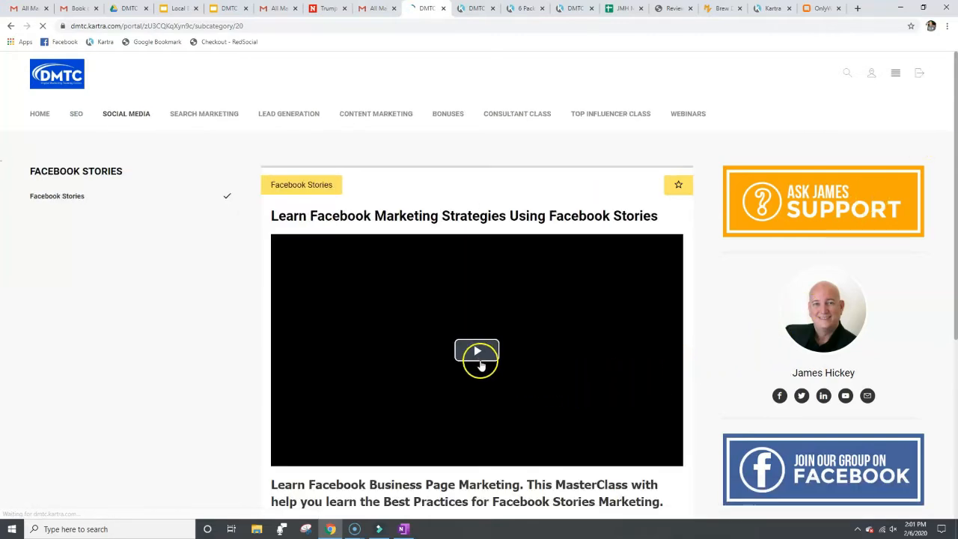
Start the Facebook Stories video briefly, then pause it.
left_click(476, 351)
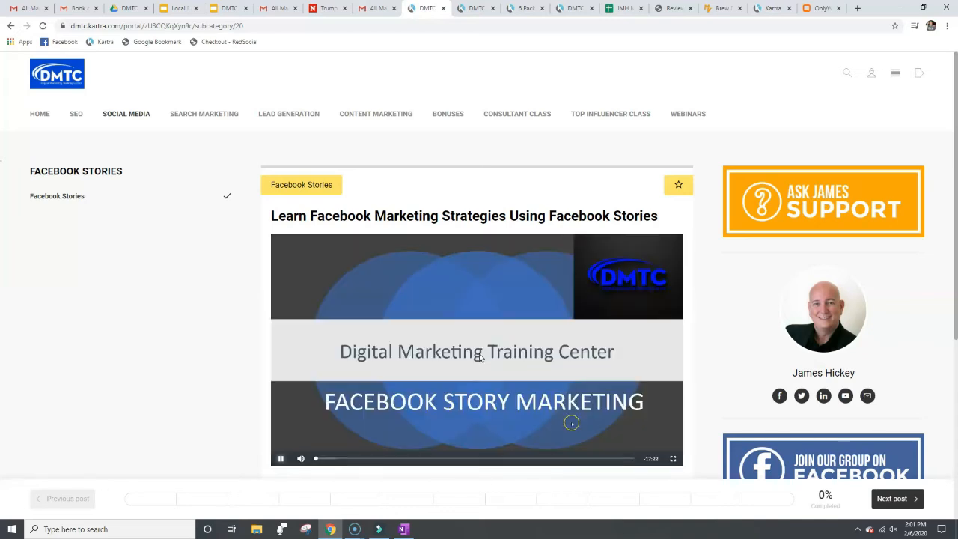
left_click(281, 458)
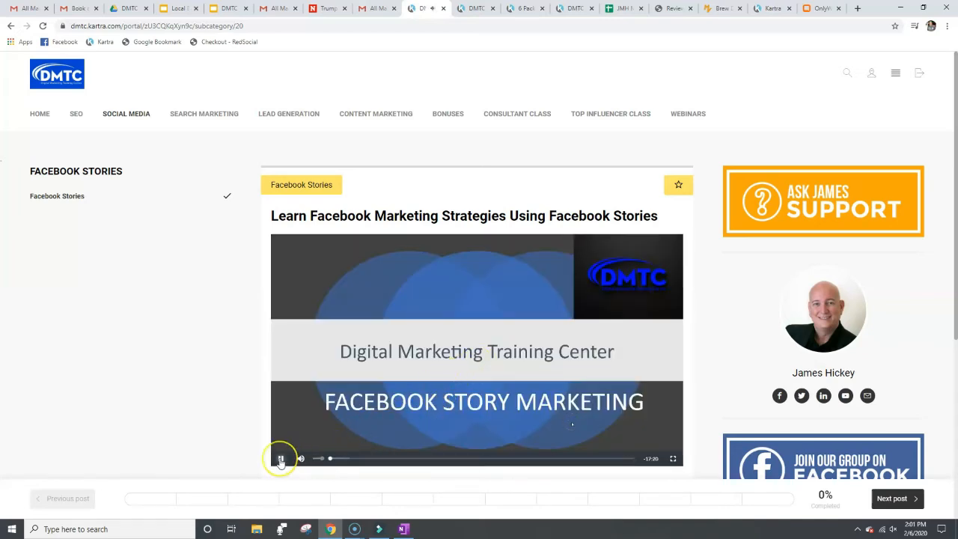
left_click(281, 458)
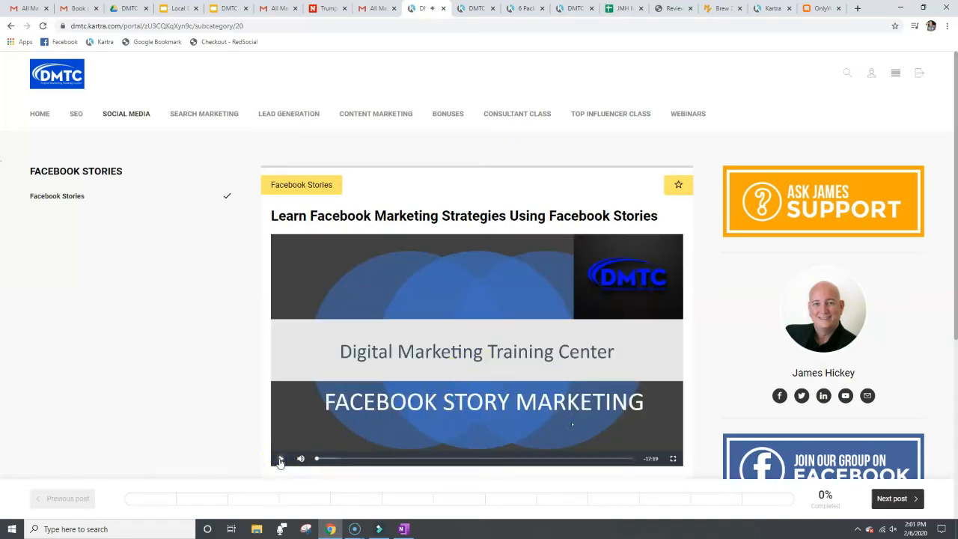
left_click(282, 458)
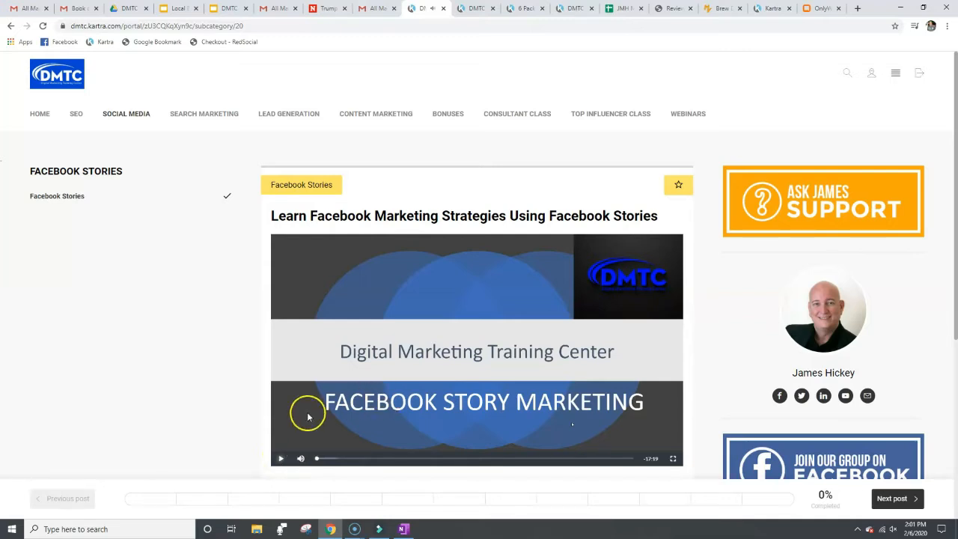
mouse_move(165, 162)
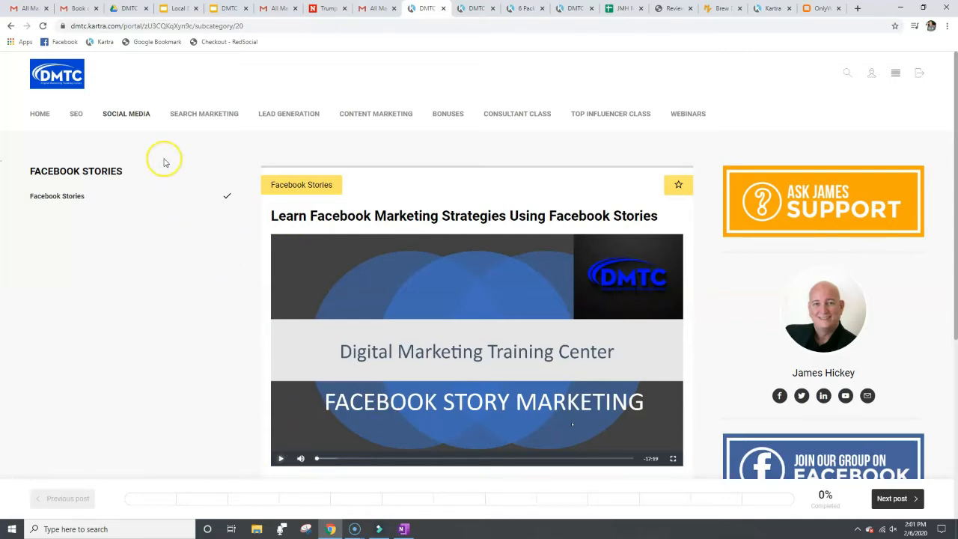
mouse_move(476, 308)
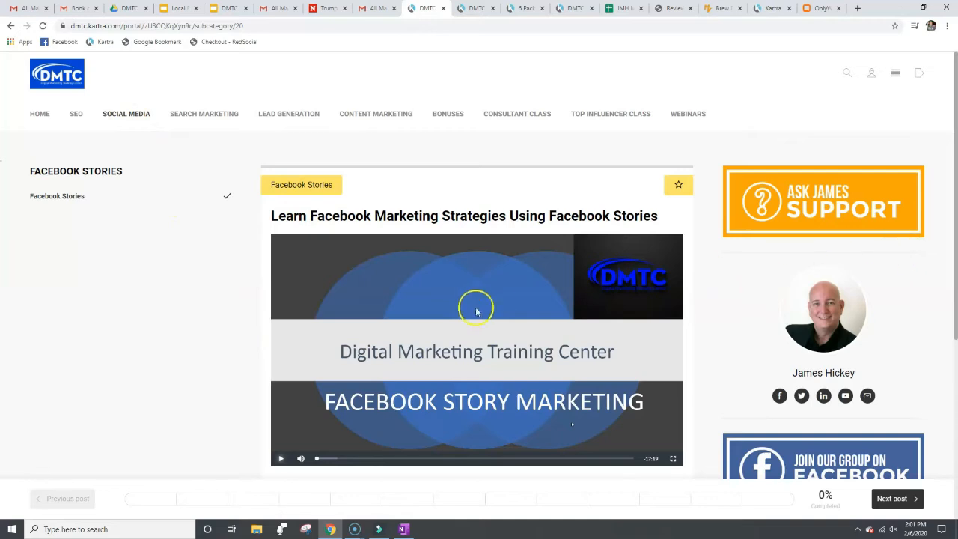
Scroll down through the lesson description to the Links & Resources list.
scroll("down", 3)
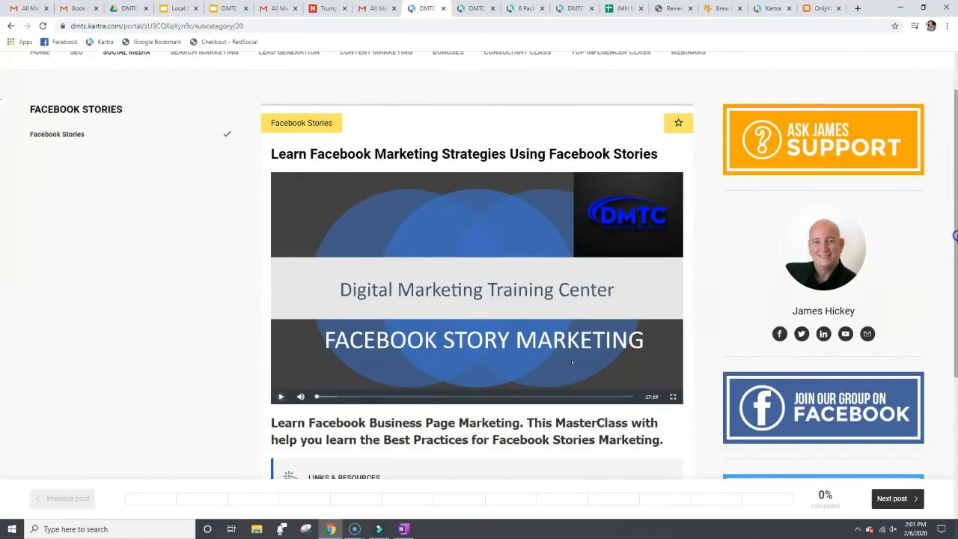
scroll("down", 3)
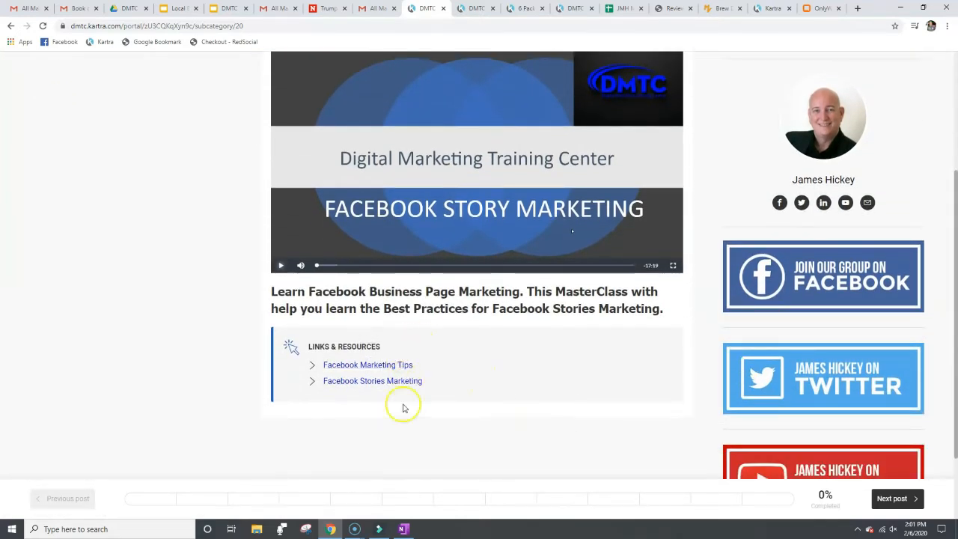
mouse_move(950, 322)
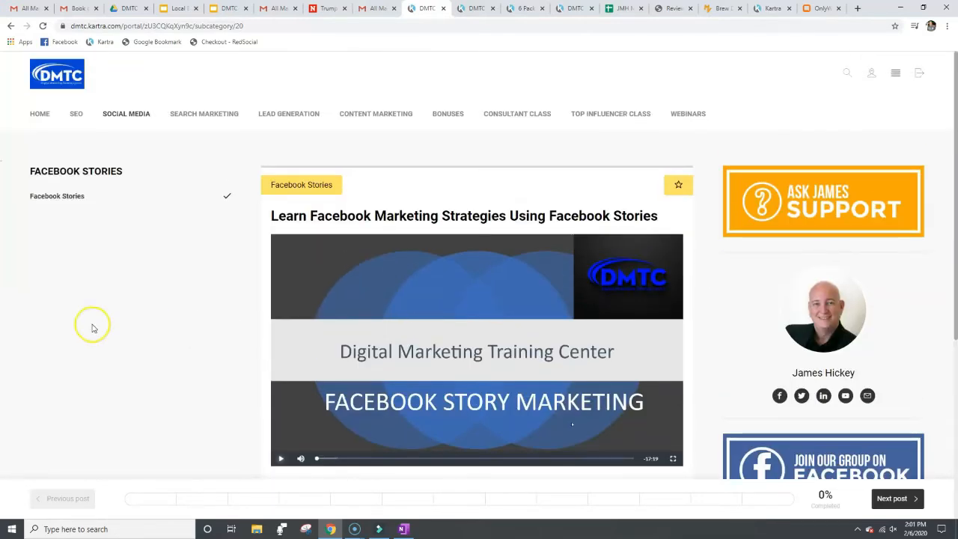
mouse_move(192, 124)
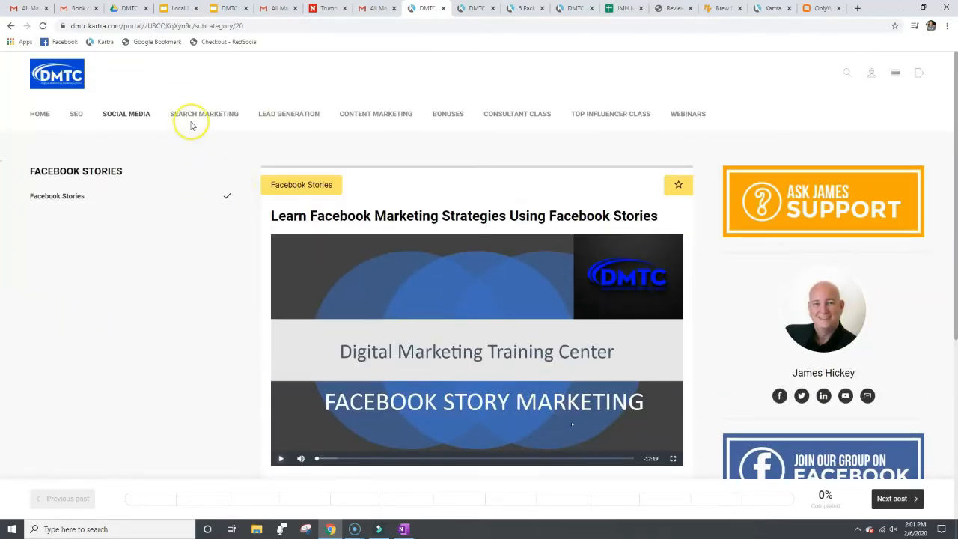
mouse_move(209, 127)
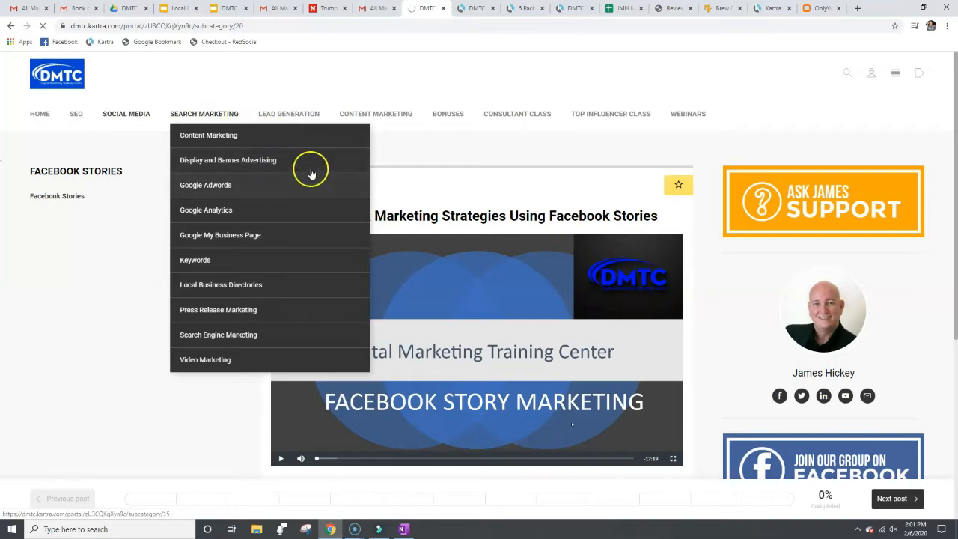
Open Display and Banner Advertising under Search Marketing, play its video briefly, then pause it.
left_click(227, 160)
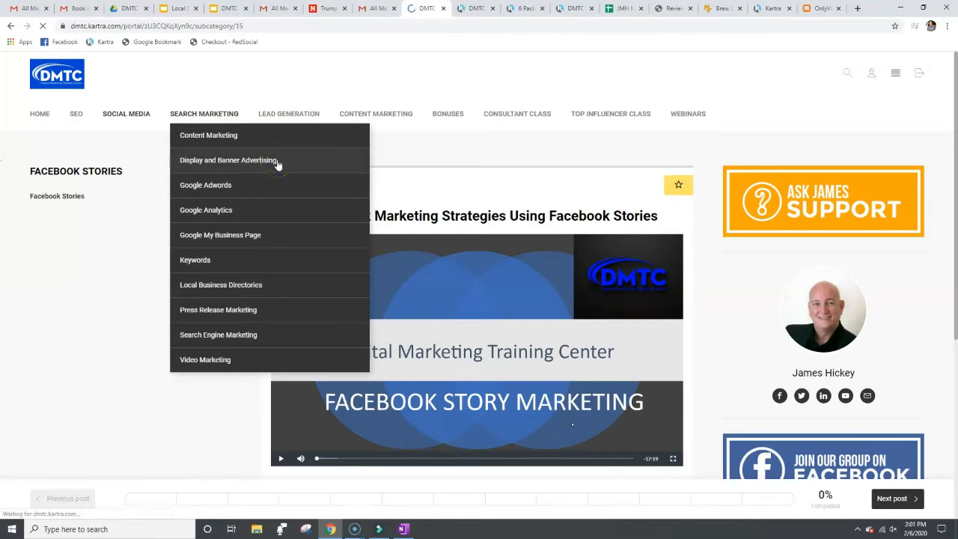
left_click(227, 159)
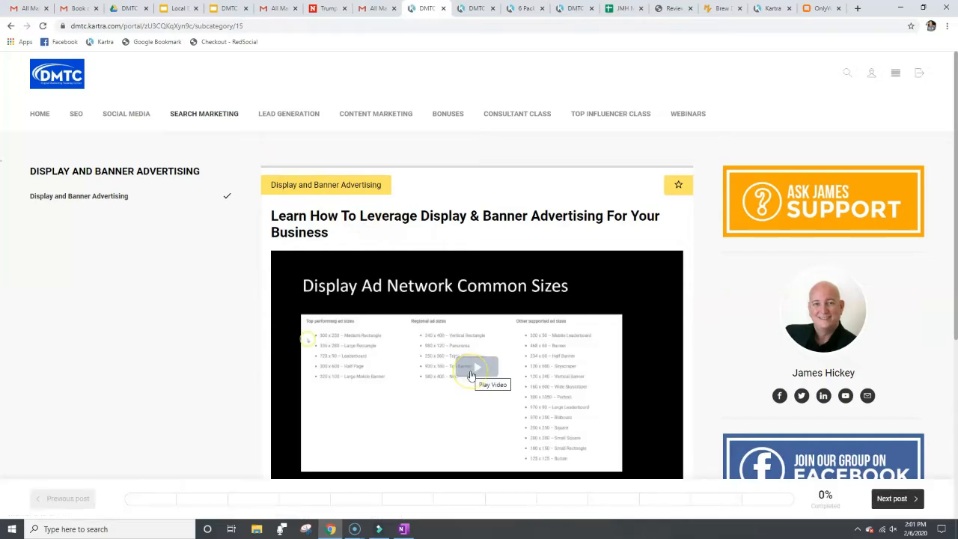
left_click(476, 366)
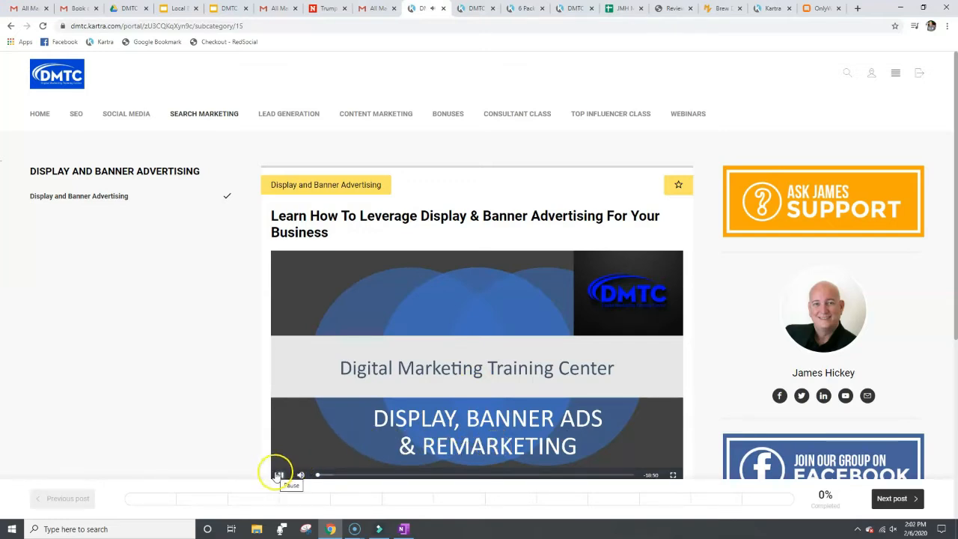
left_click(278, 474)
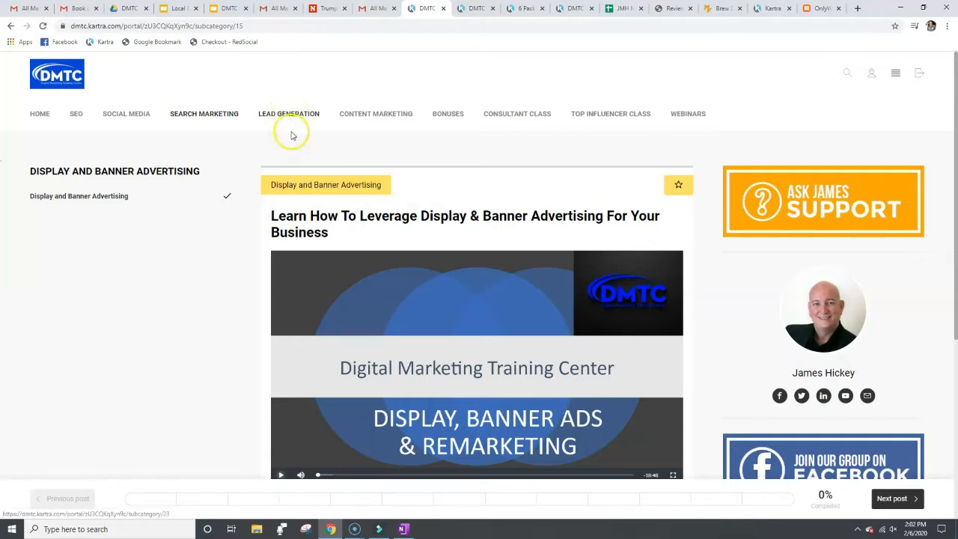
mouse_move(365, 126)
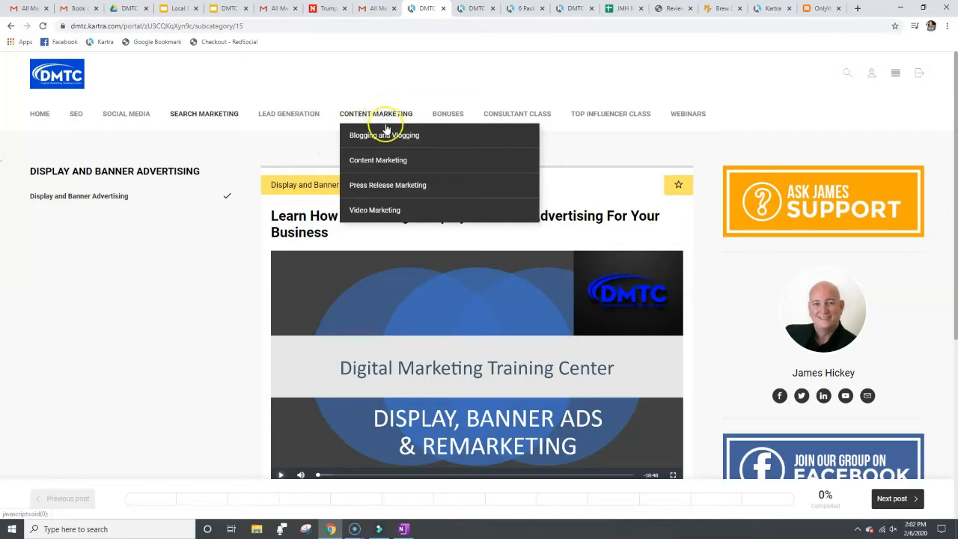
Open Blogging and Vlogging under Content Marketing, play its video briefly, then pause it.
left_click(383, 134)
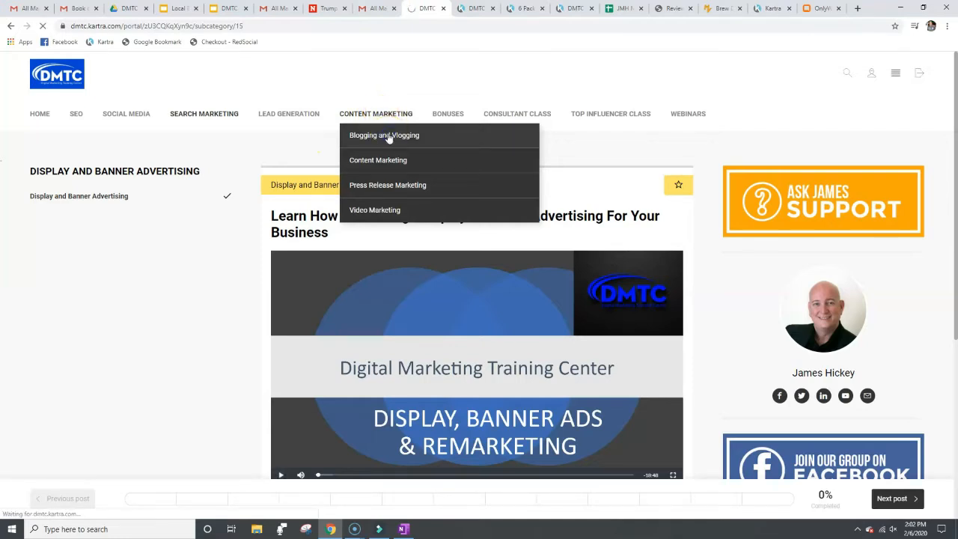
left_click(383, 135)
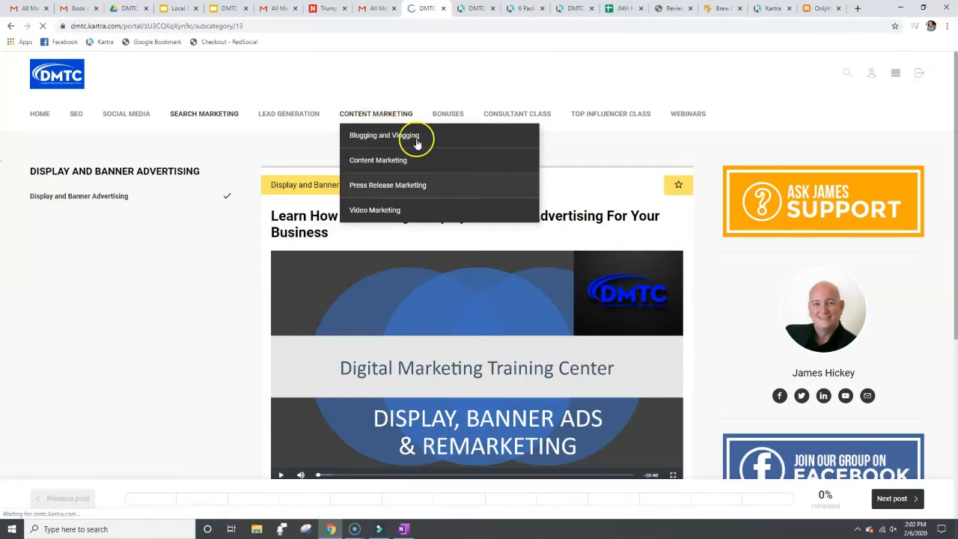
left_click(383, 135)
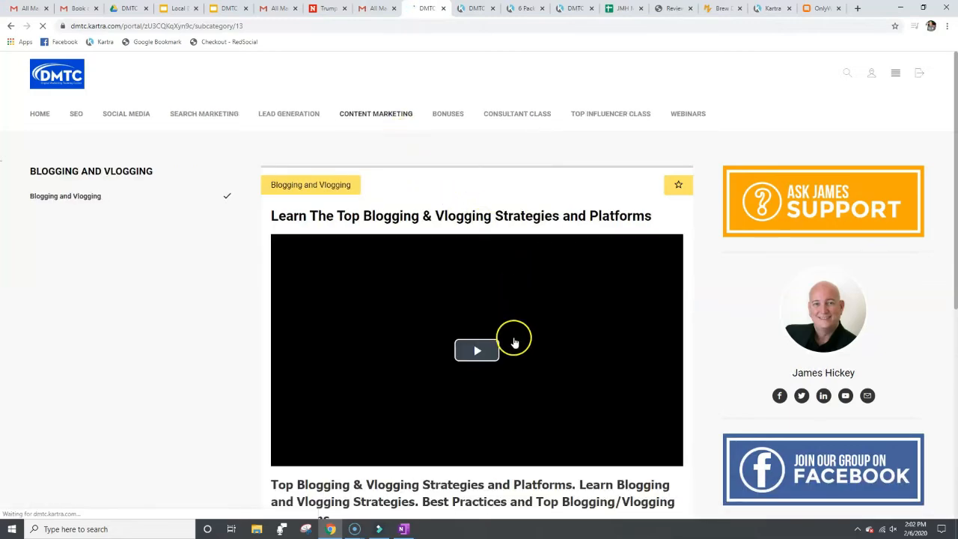
left_click(476, 351)
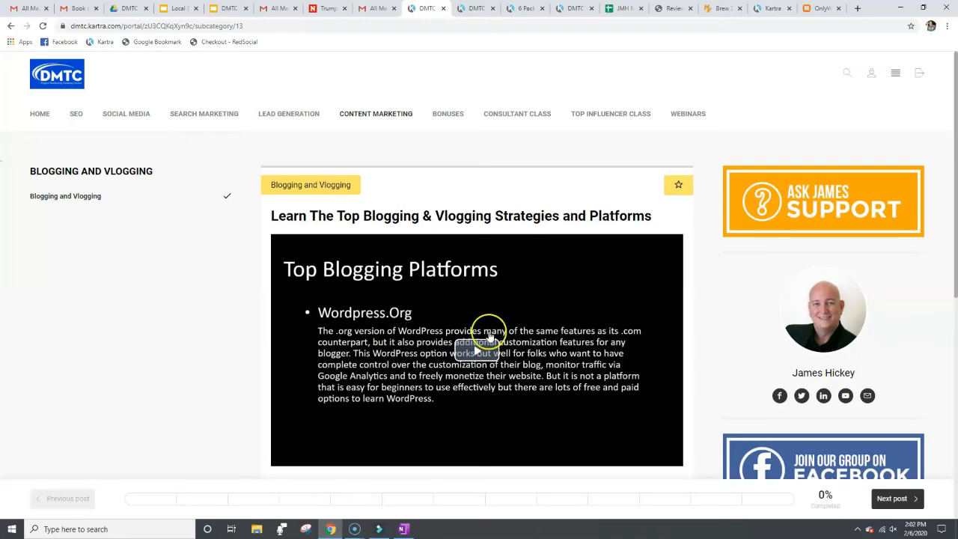
scroll("down", 3)
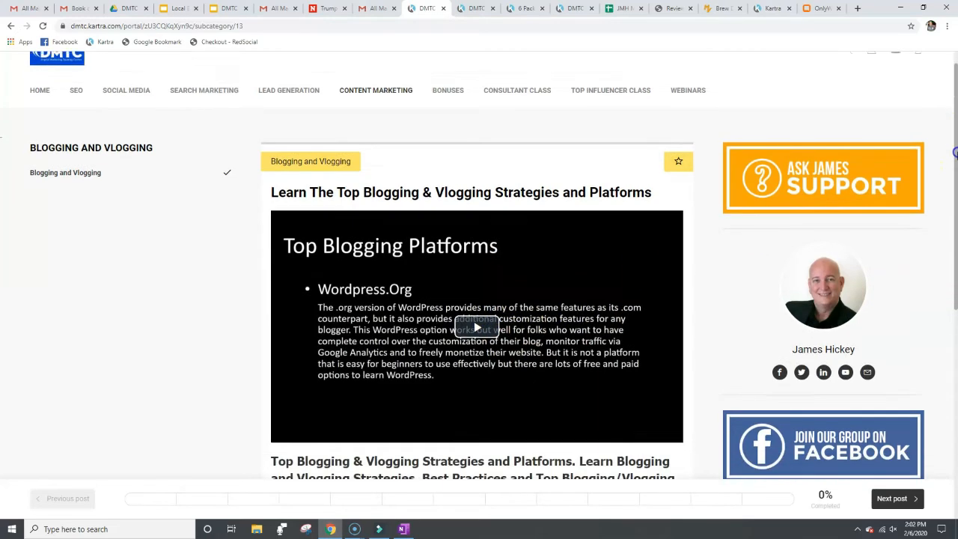
left_click(476, 326)
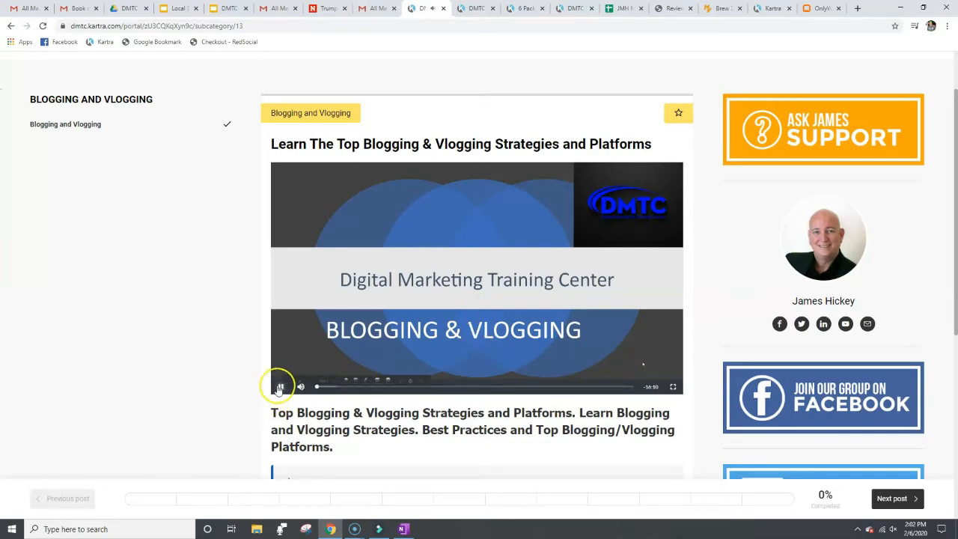
left_click(280, 386)
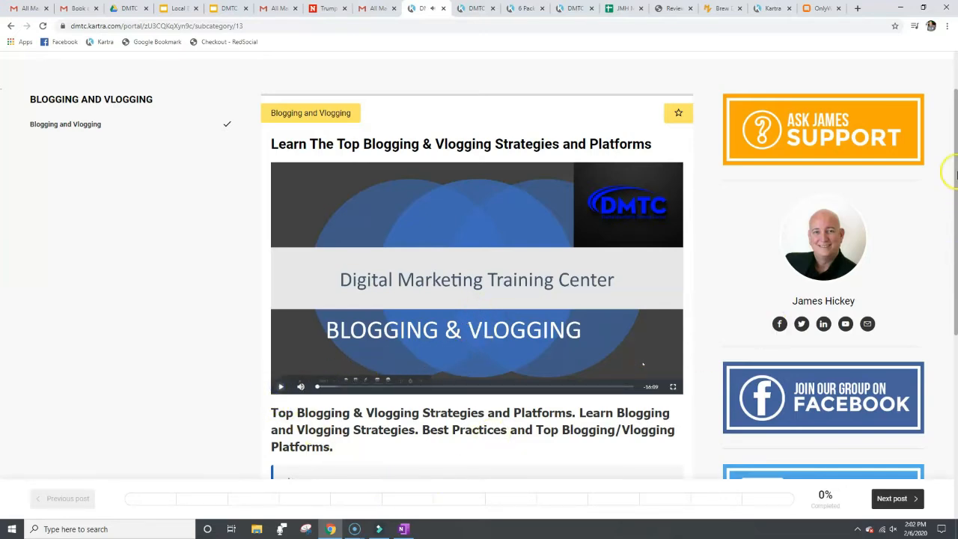
Scroll through the blogging and vlogging resource links and back up.
scroll("down", 3)
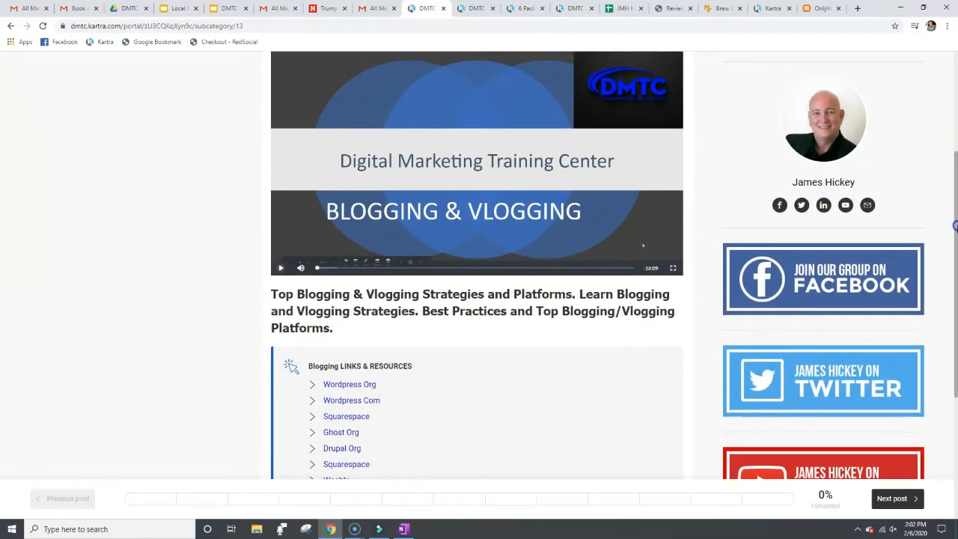
scroll("down", 3)
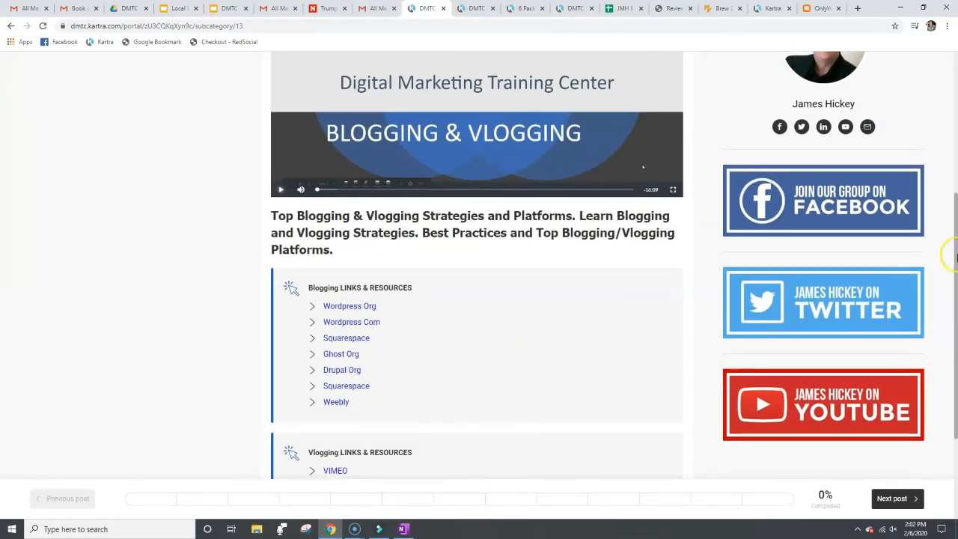
scroll("down", 3)
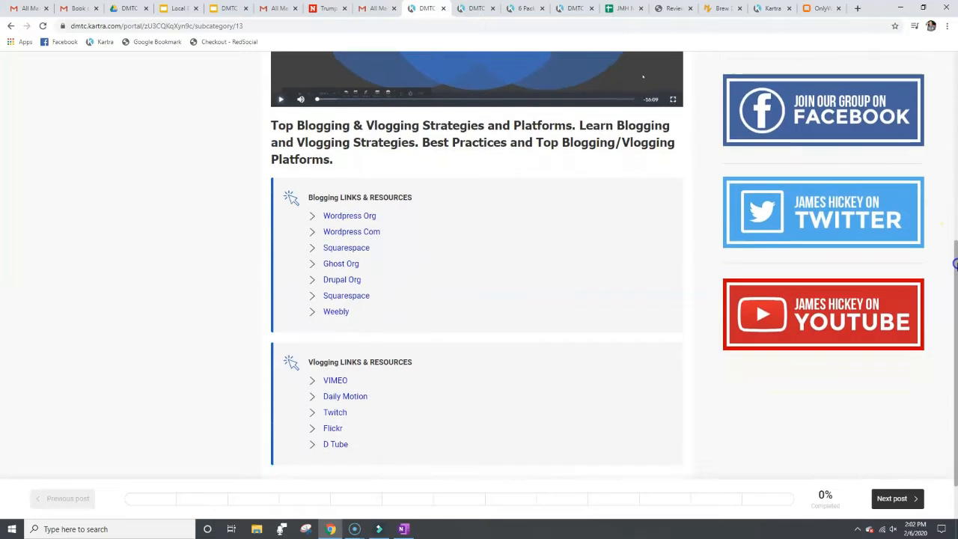
scroll("down", 3)
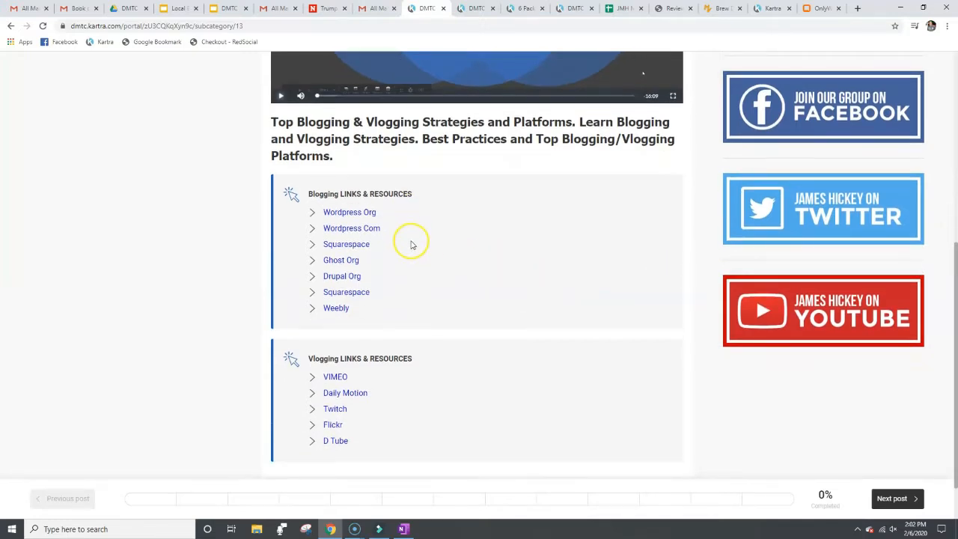
mouse_move(389, 416)
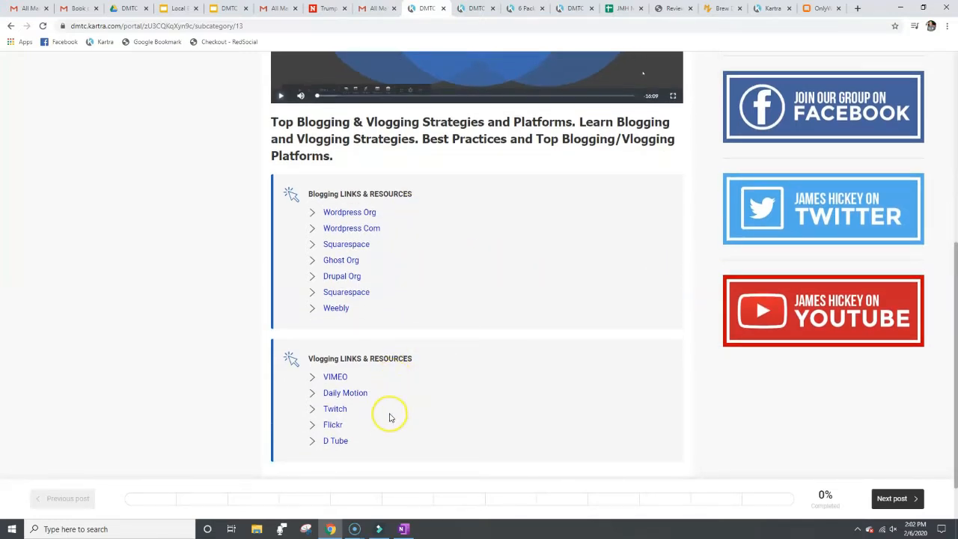
mouse_move(343, 457)
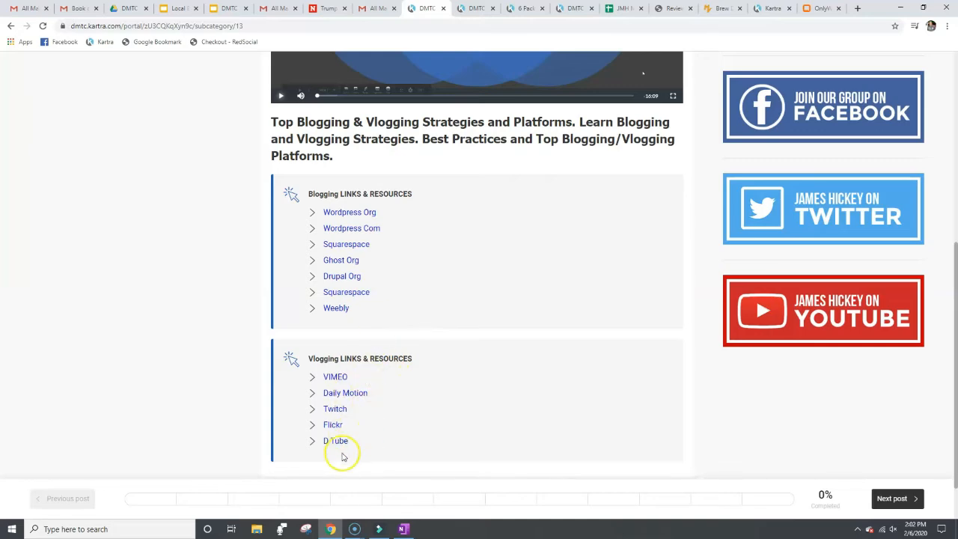
mouse_move(951, 374)
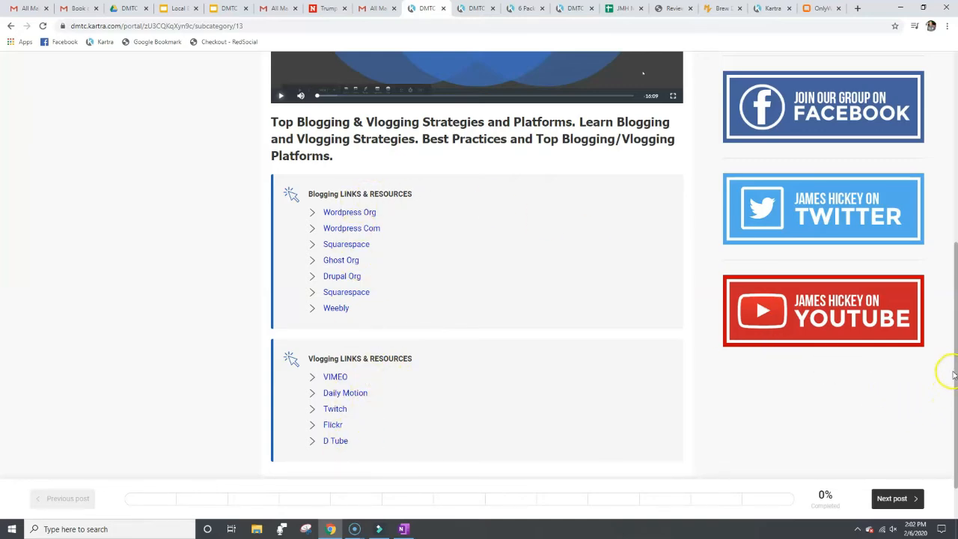
scroll("up", 3)
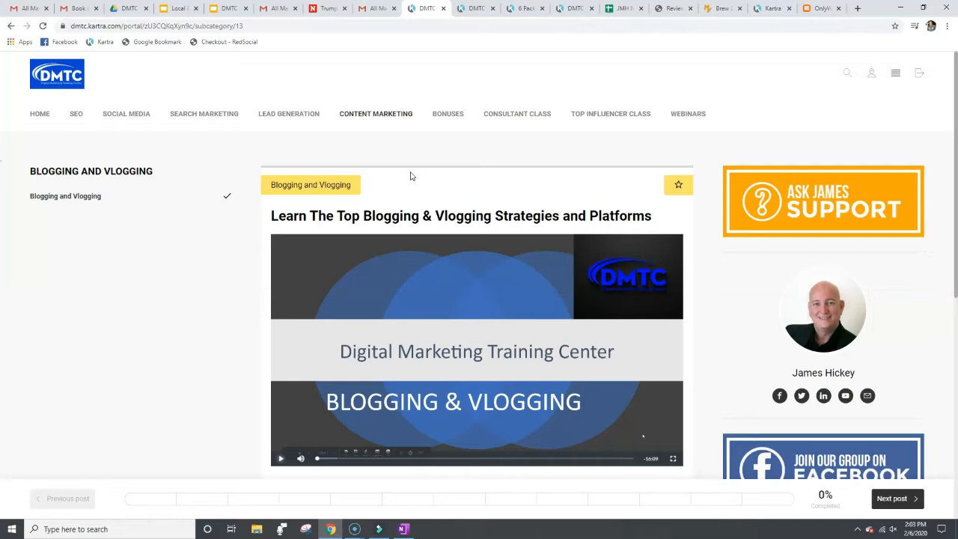
Open Mobile App Downloads from the Bonuses menu, play its video briefly, then pause it.
left_click(447, 114)
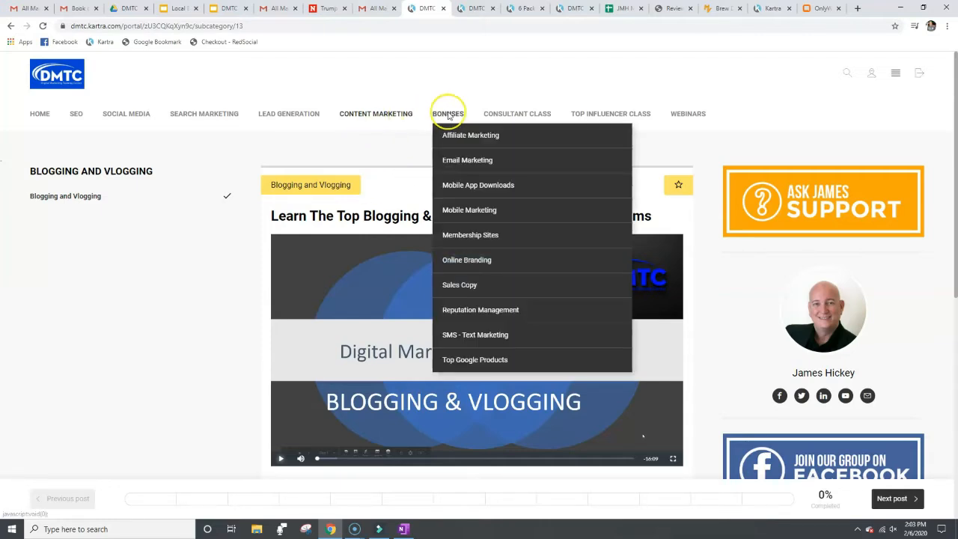
mouse_move(461, 138)
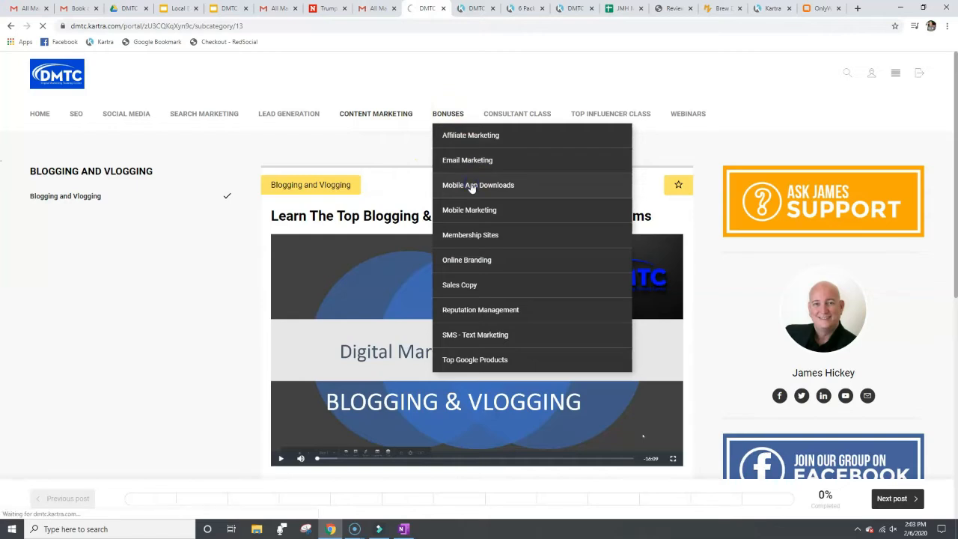
left_click(479, 185)
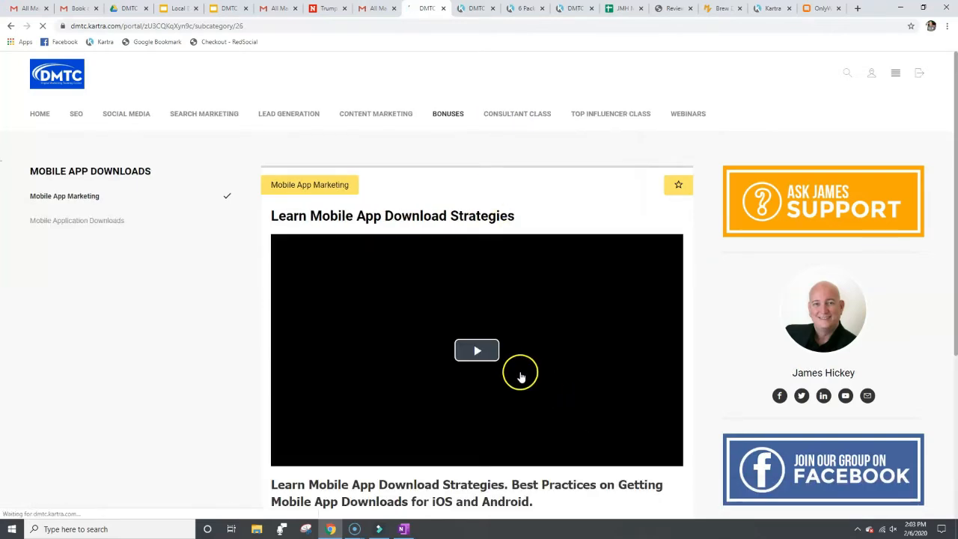
left_click(476, 350)
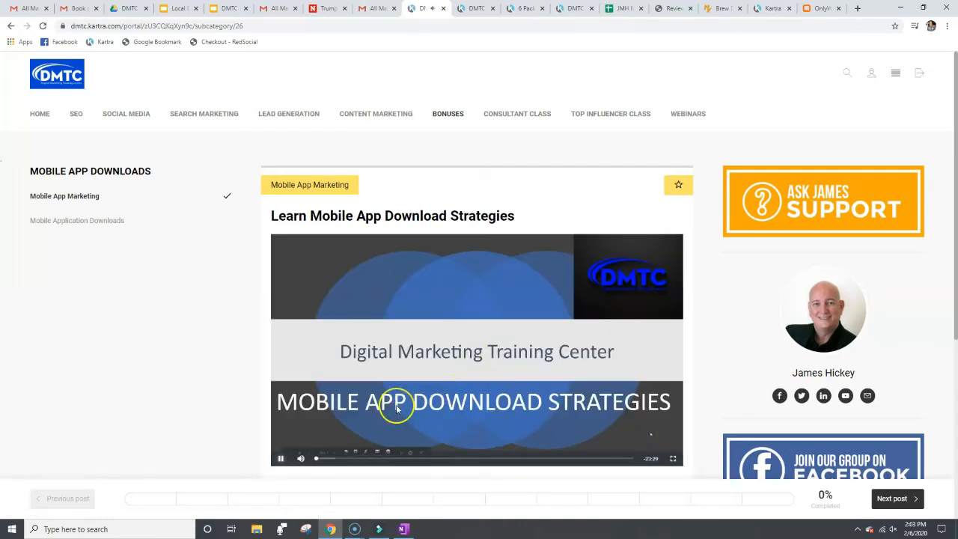
left_click(282, 458)
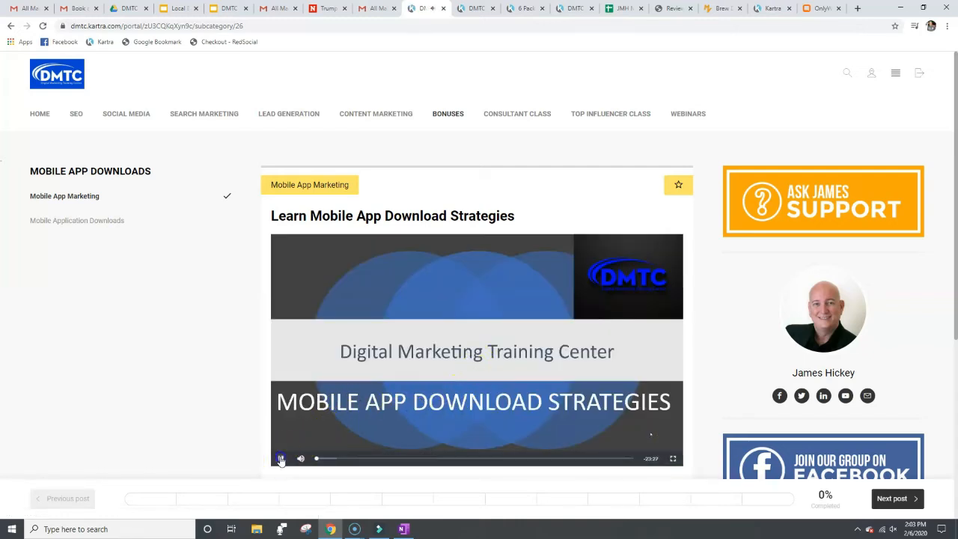
left_click(281, 458)
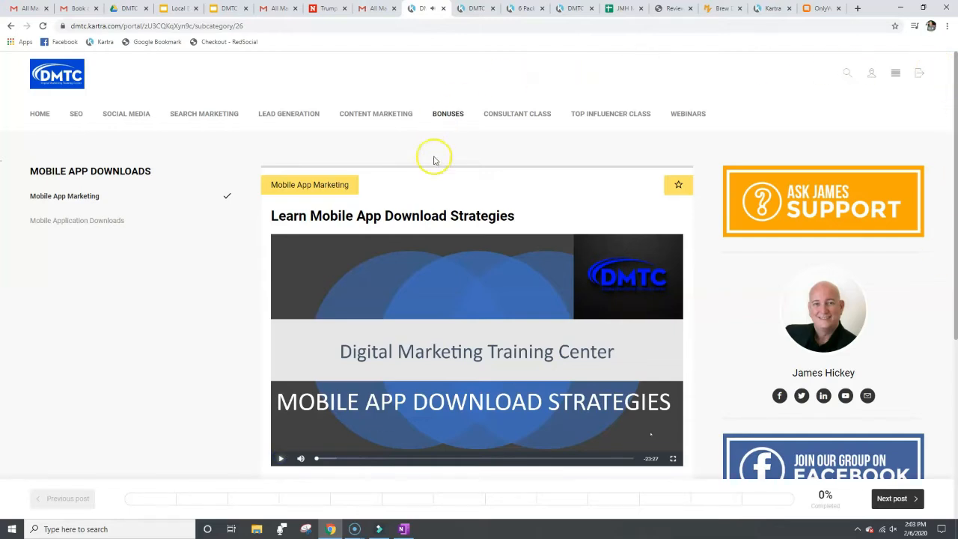
mouse_move(126, 125)
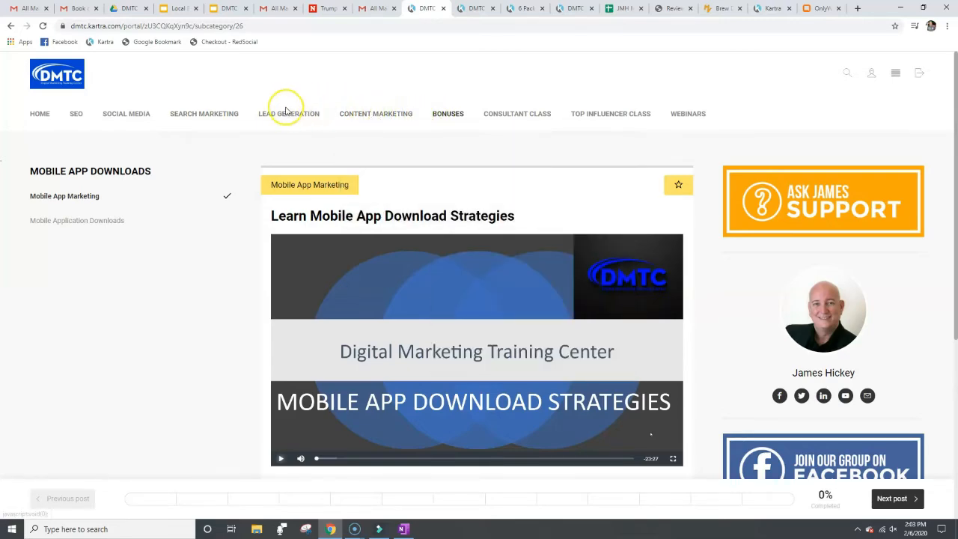
mouse_move(389, 104)
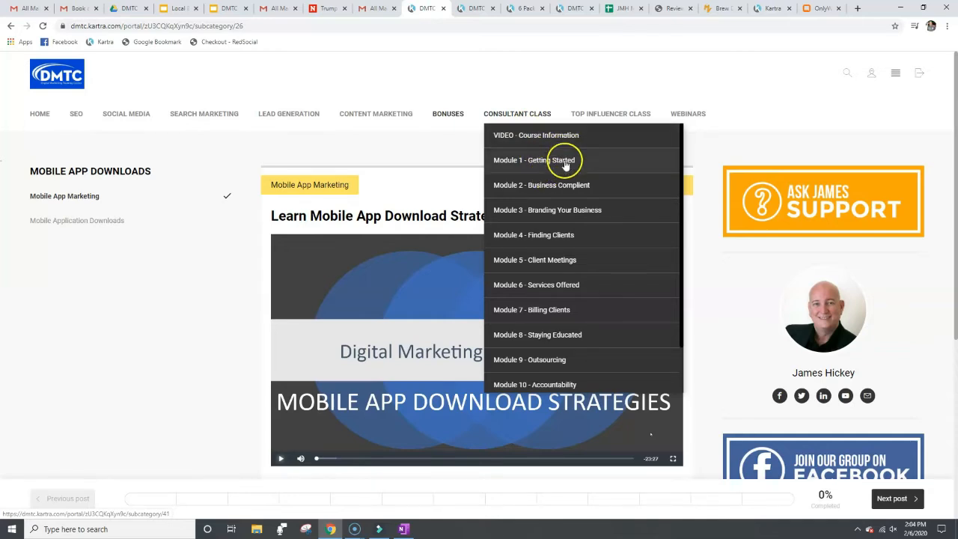
mouse_move(565, 186)
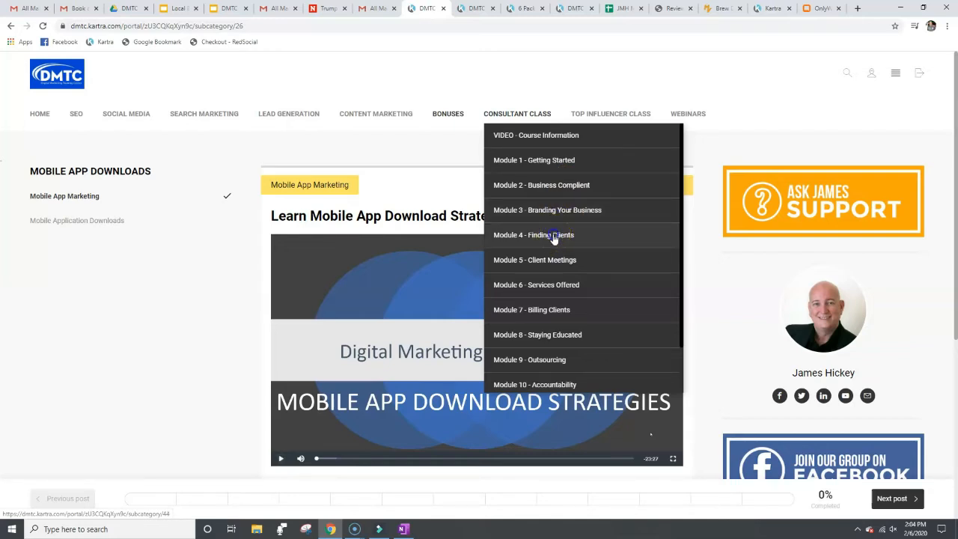
Open Module 4 – Finding Clients, 'How To Find New Clients', from the Consultant Class menu.
left_click(533, 234)
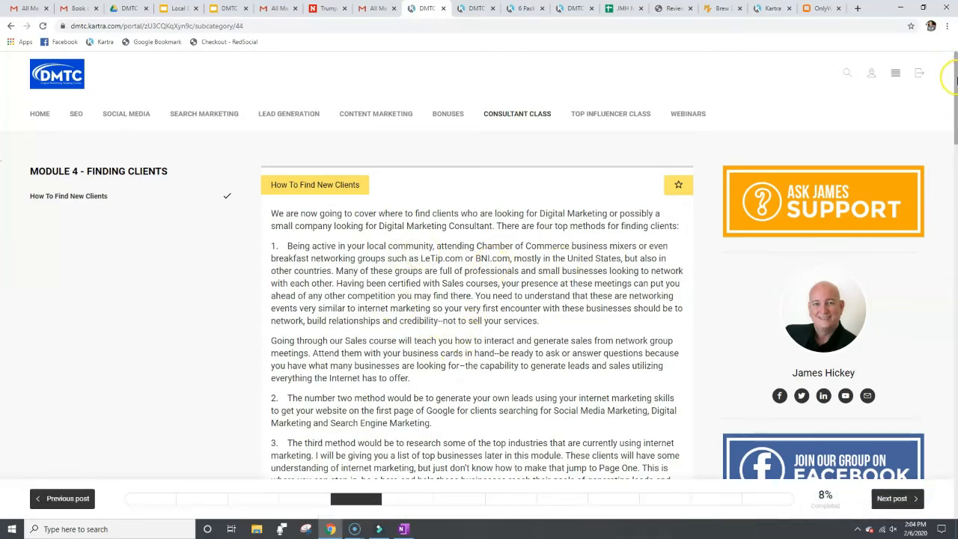
scroll("down", 3)
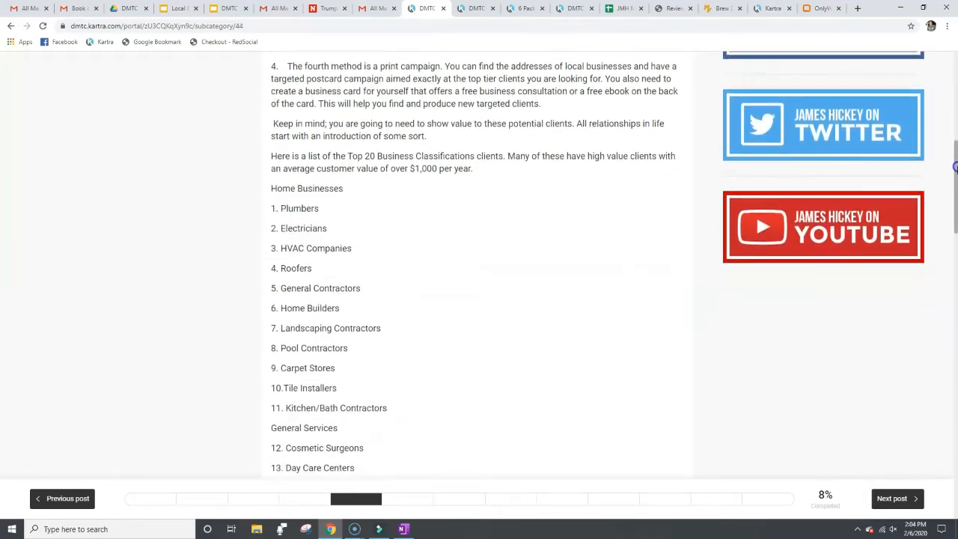
scroll("down", 3)
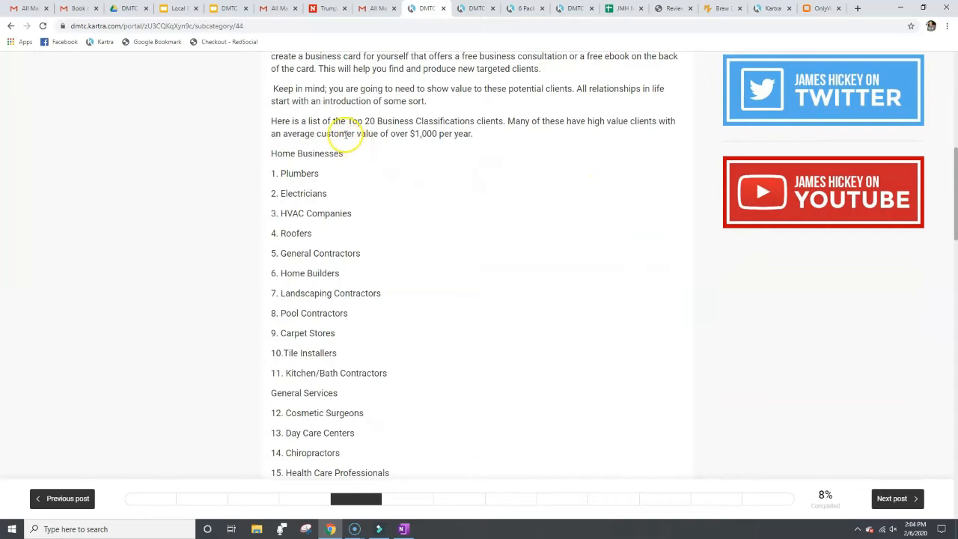
mouse_move(451, 153)
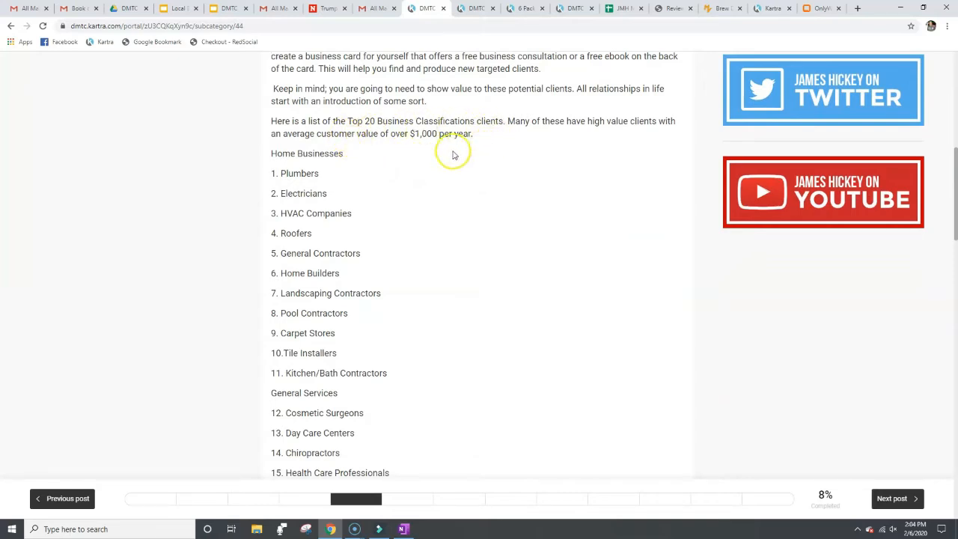
mouse_move(311, 476)
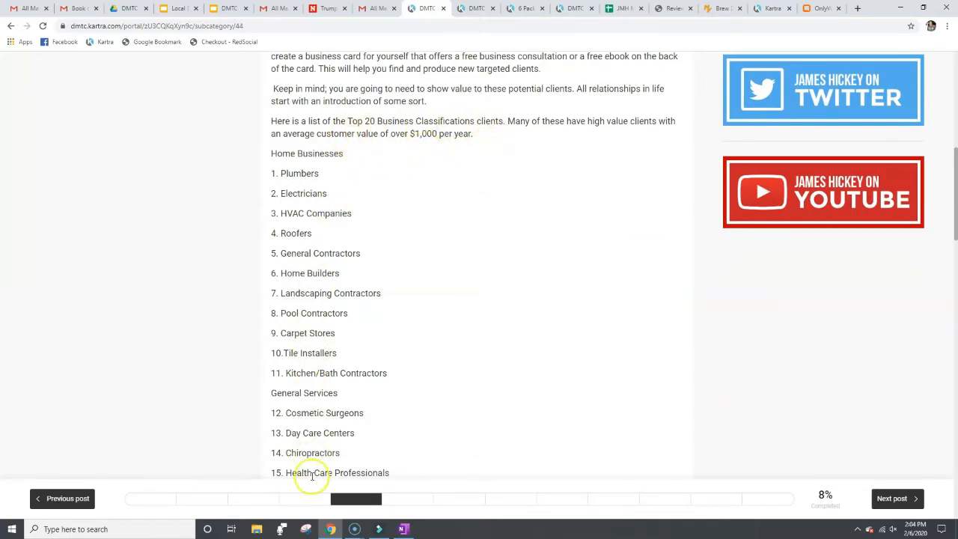
mouse_move(950, 138)
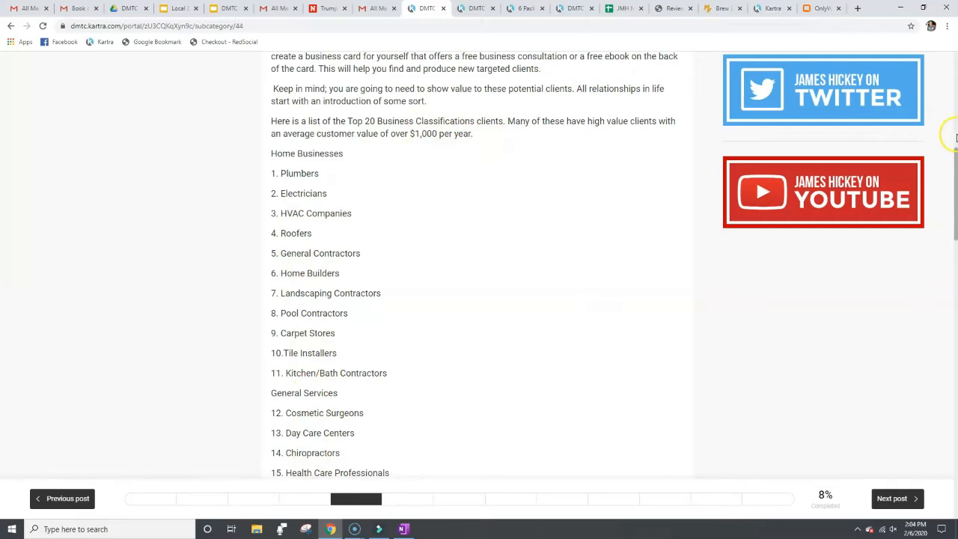
scroll("down", 3)
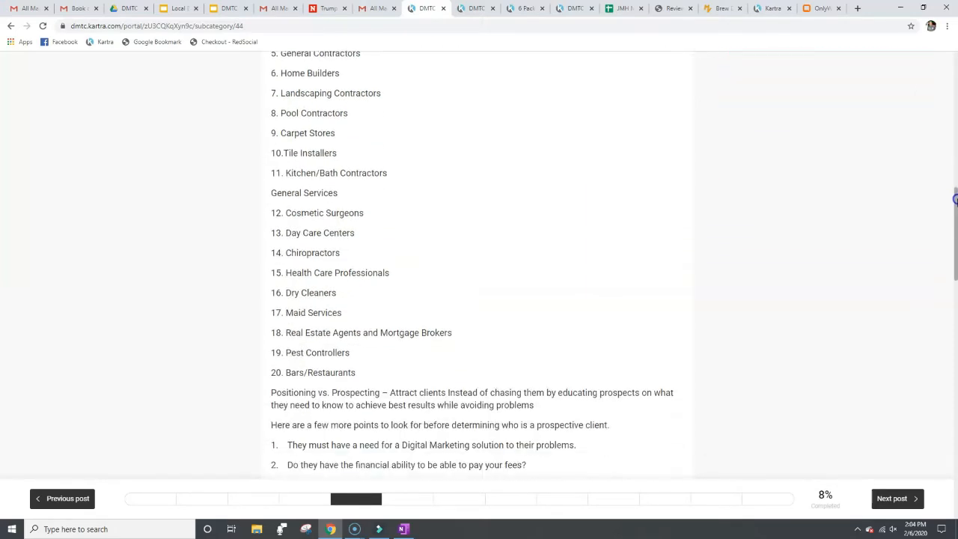
scroll("down", 3)
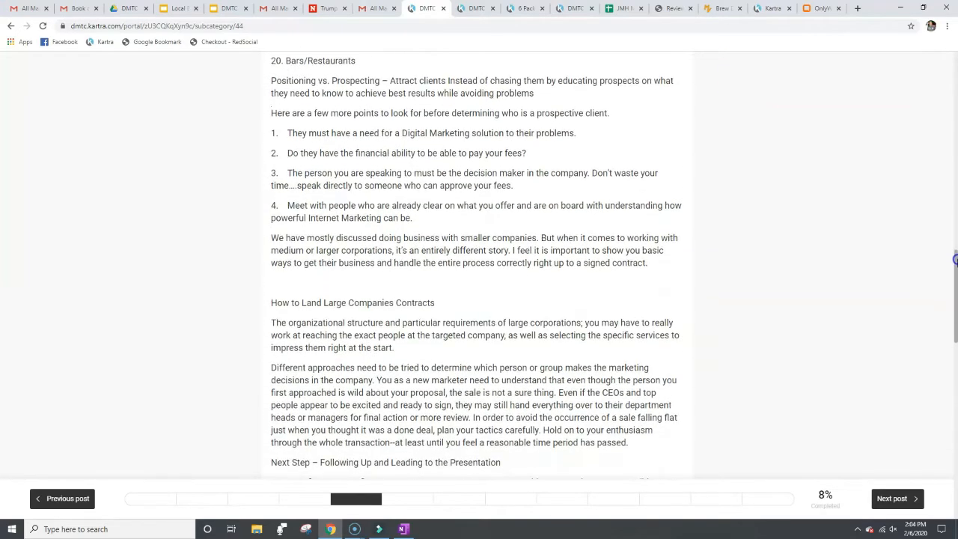
scroll("down", 3)
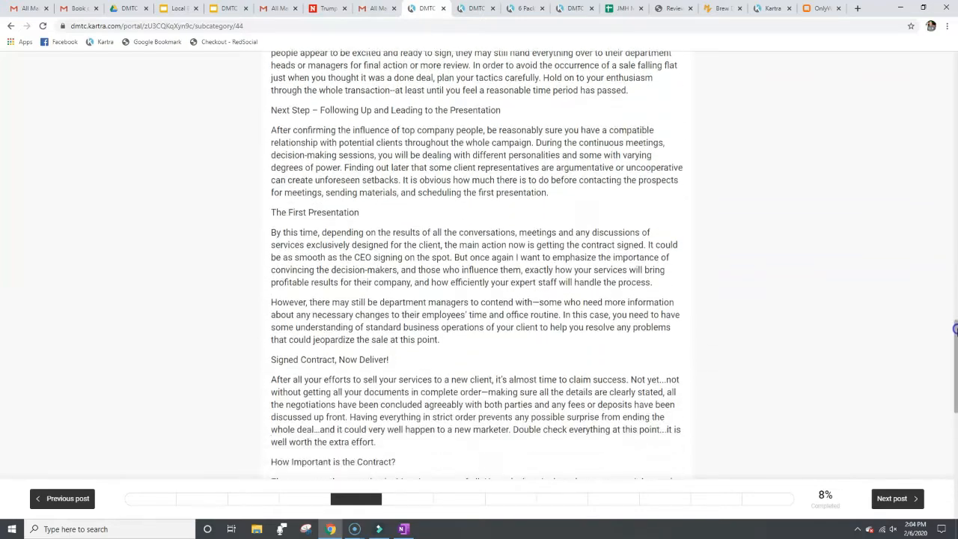
scroll("down", 3)
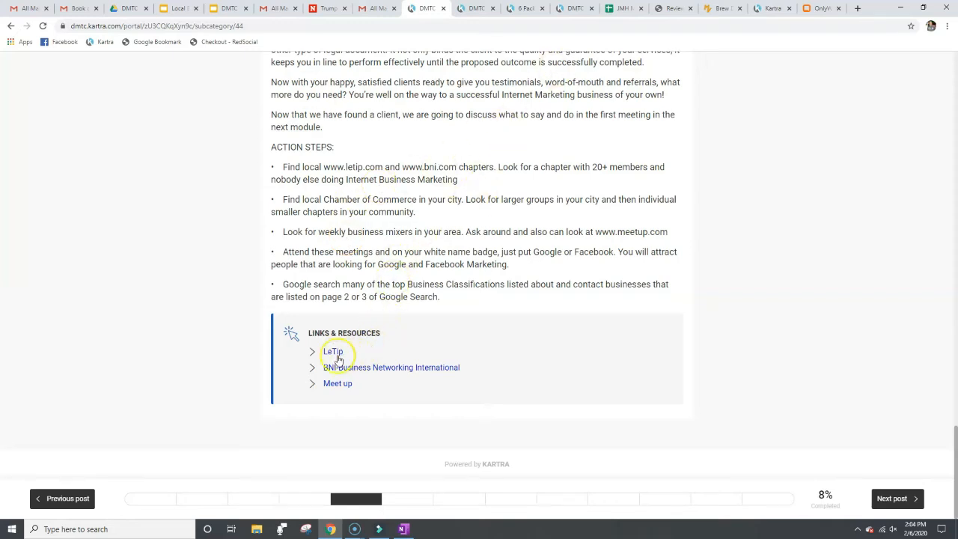
mouse_move(416, 202)
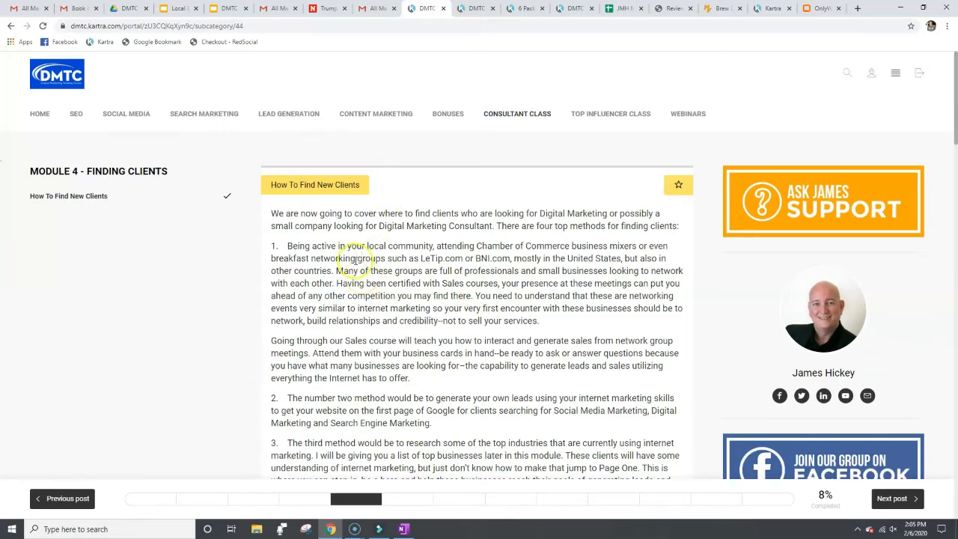
mouse_move(221, 203)
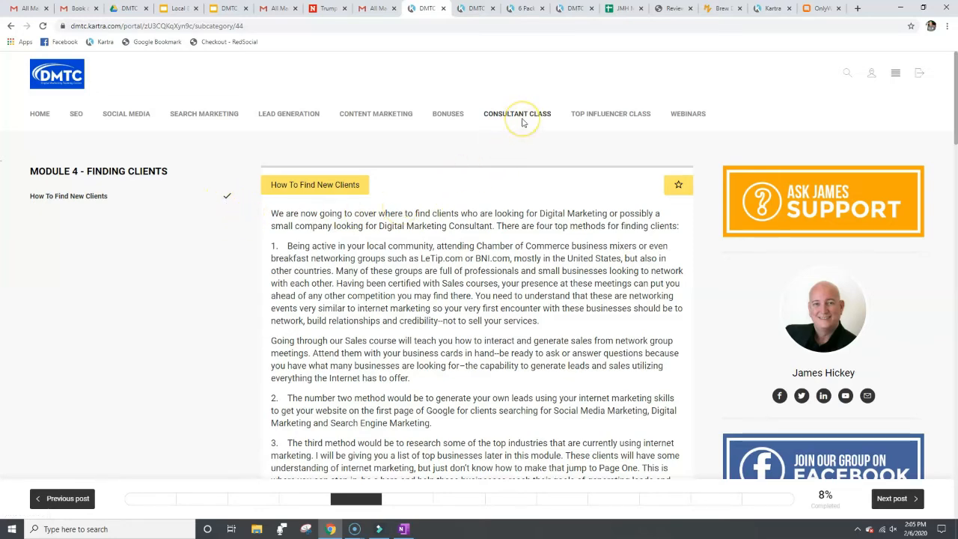
left_click(516, 114)
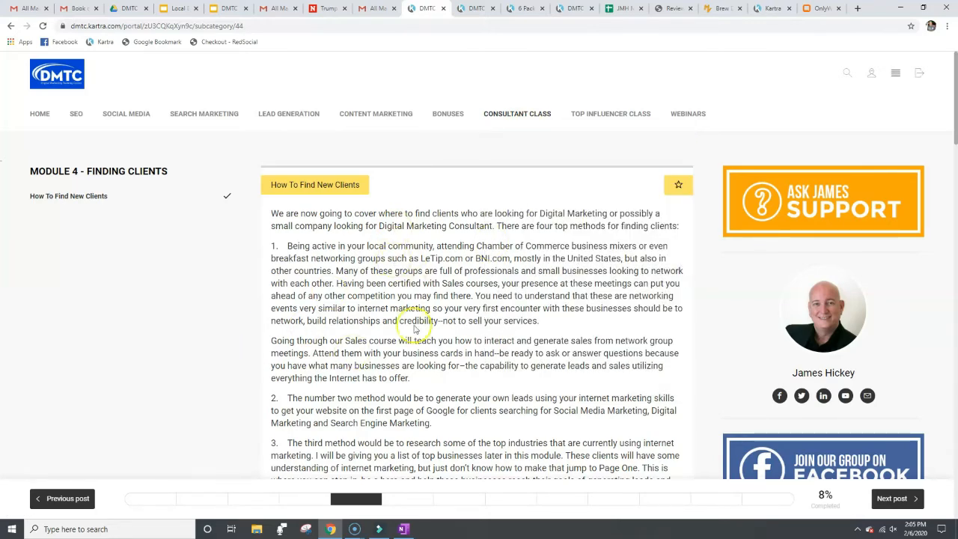
mouse_move(452, 377)
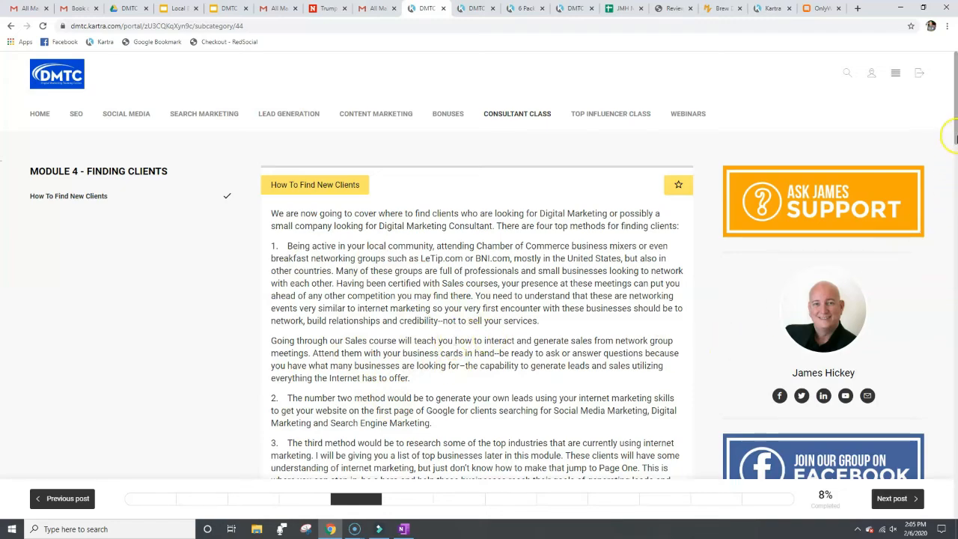
scroll("down", 3)
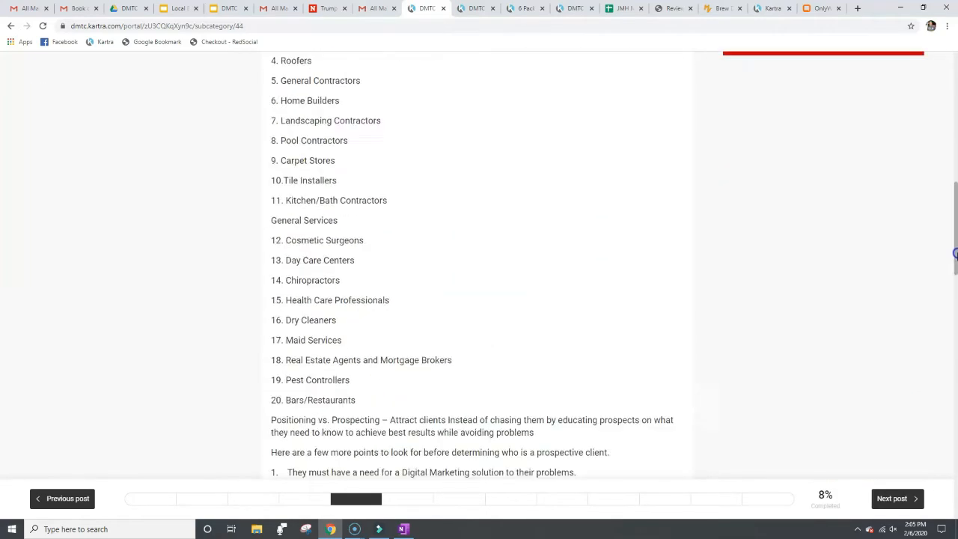
scroll("down", 3)
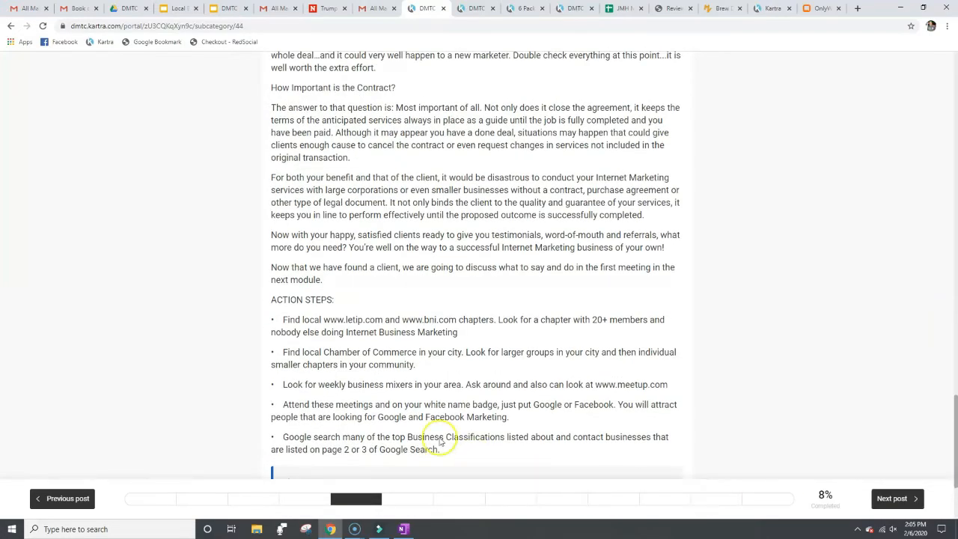
mouse_move(306, 285)
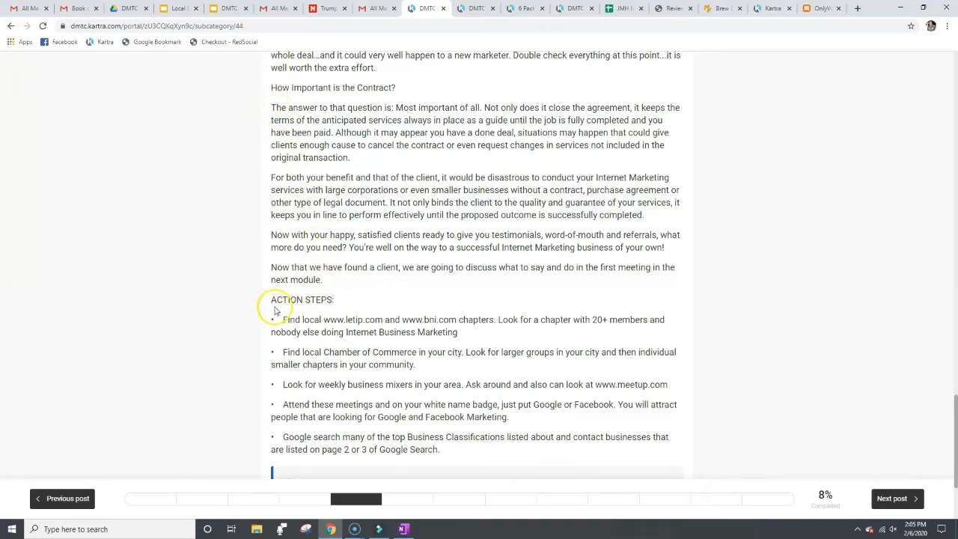
mouse_move(580, 230)
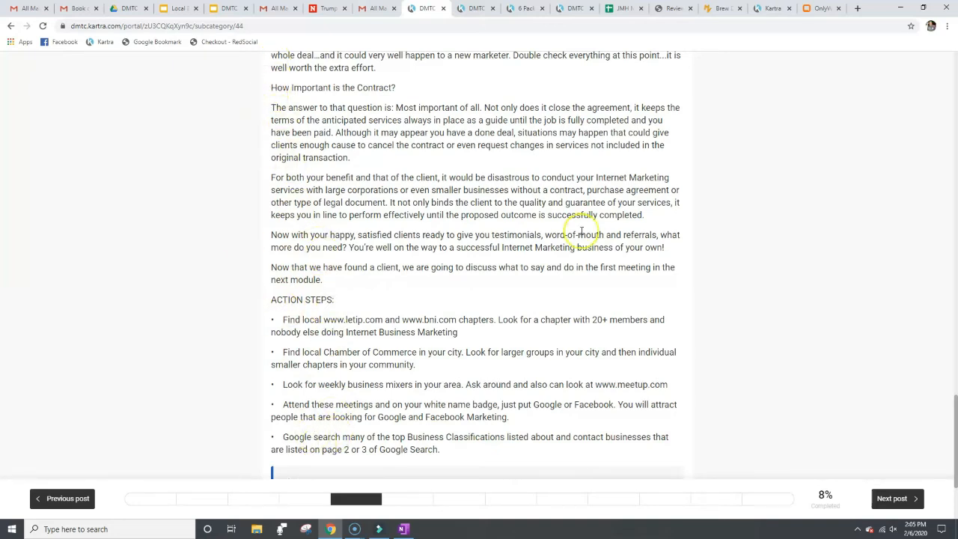
mouse_move(950, 479)
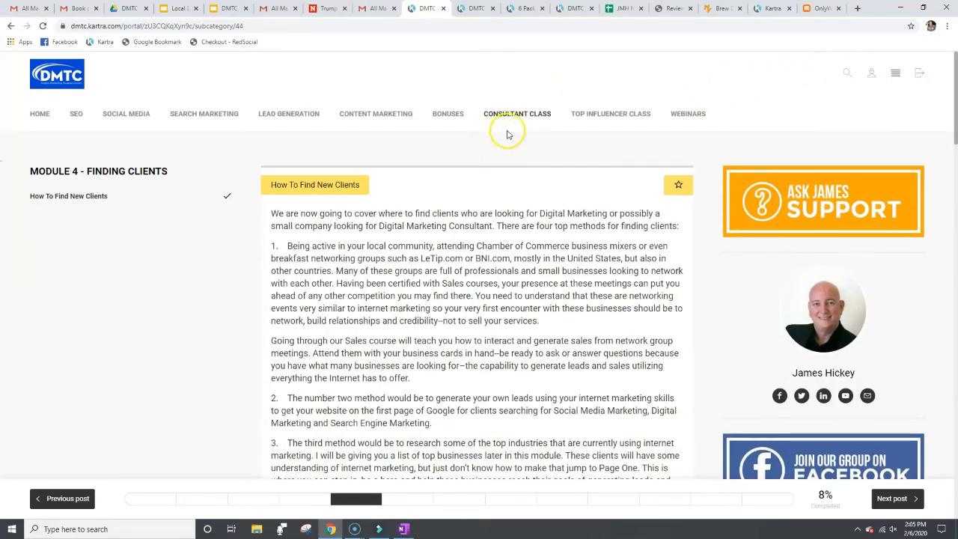
Expand the Top Influencer Class menu listing lessons from Create Your Brand through Share Wisdom.
left_click(610, 113)
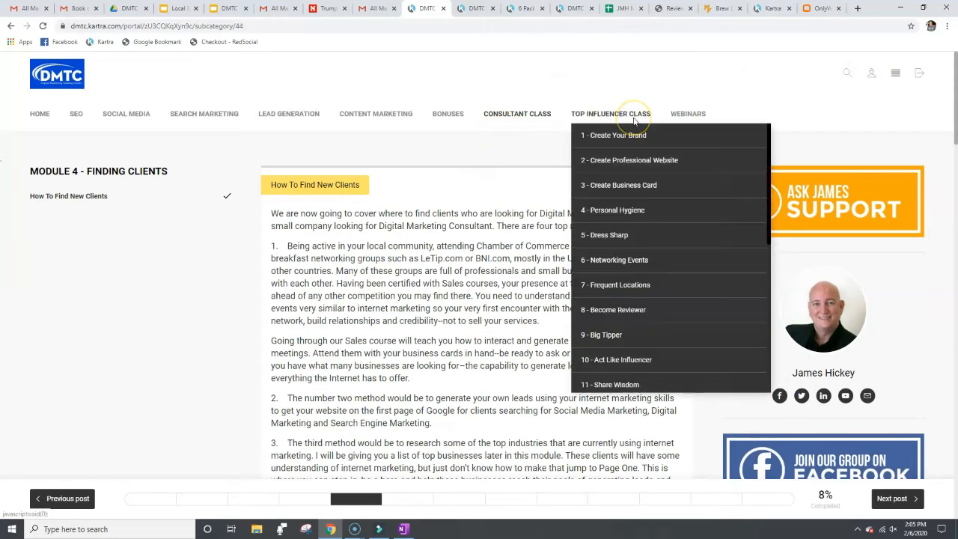
mouse_move(634, 118)
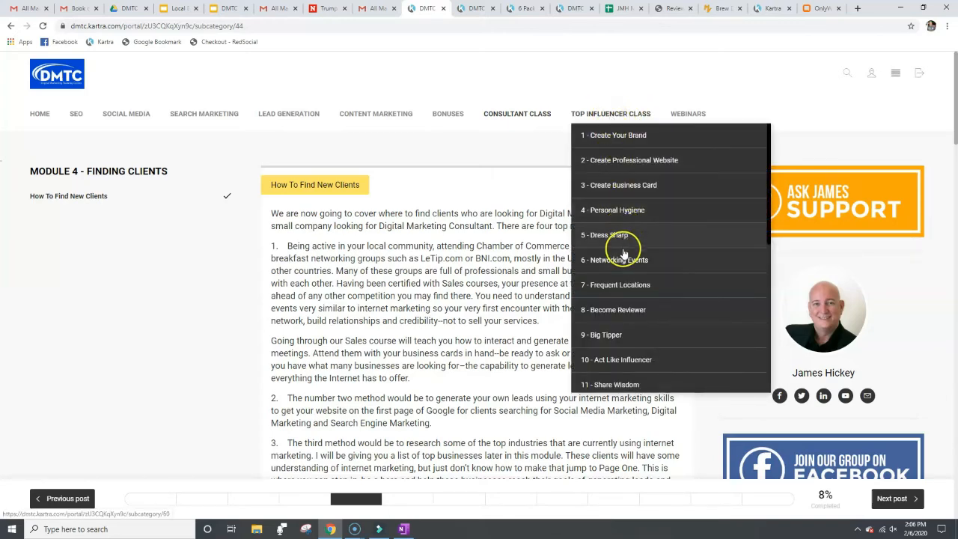
left_click(620, 260)
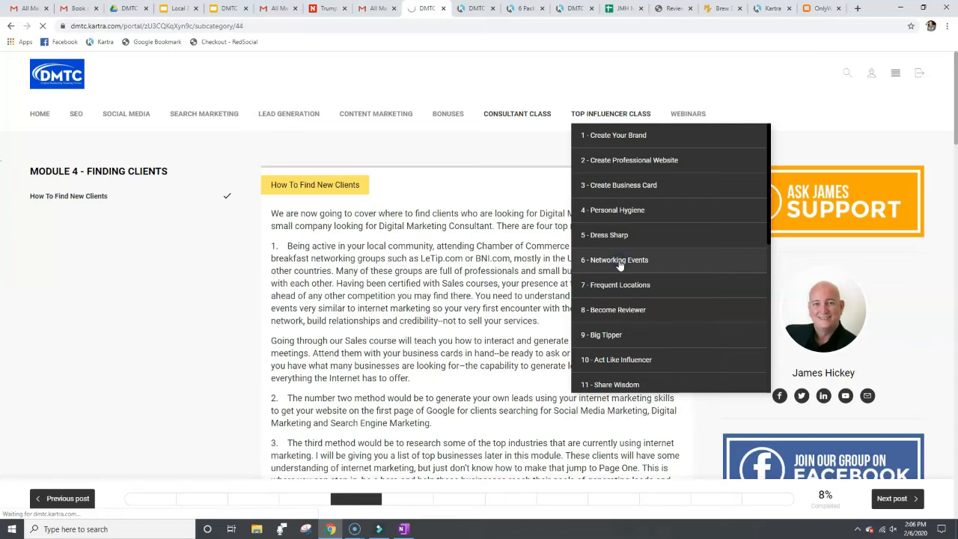
Open the '6 - Networking Events' lesson, play its video briefly, then pause it.
left_click(619, 260)
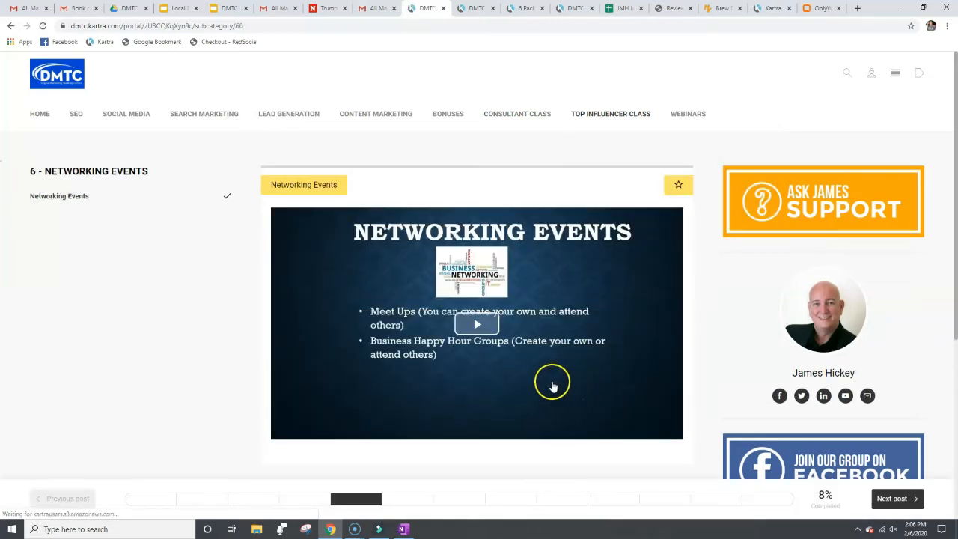
left_click(476, 323)
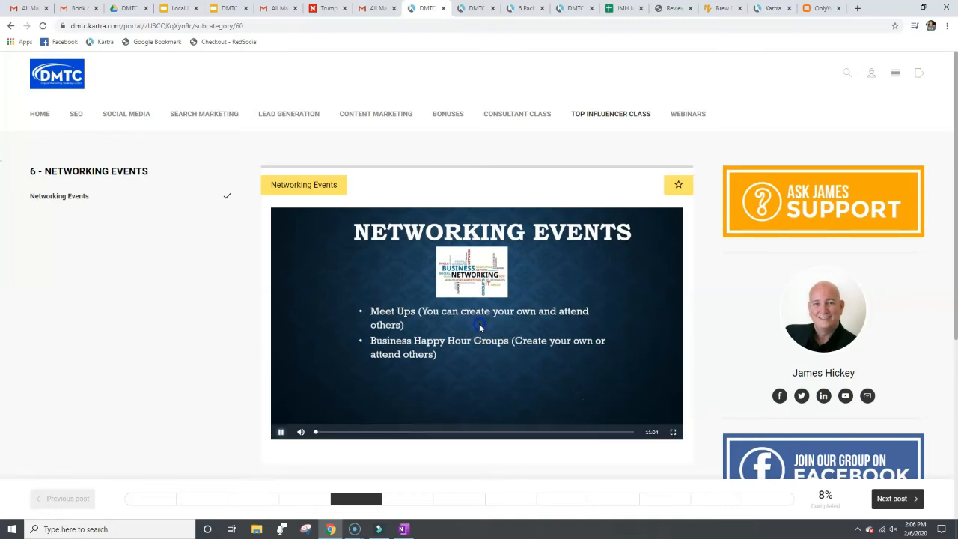
left_click(281, 431)
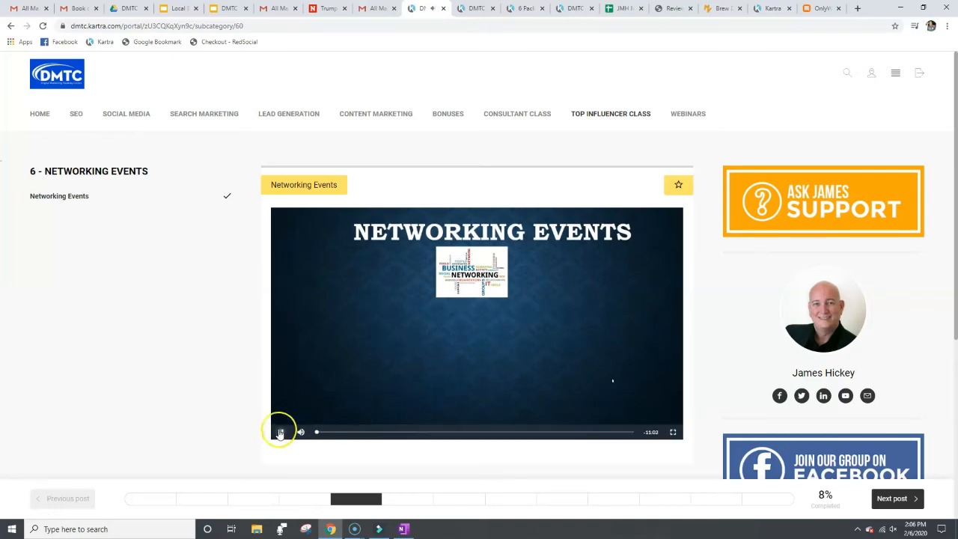
Glance at the Top Influencer Class menu again and scroll down the Networking Events page.
left_click(611, 114)
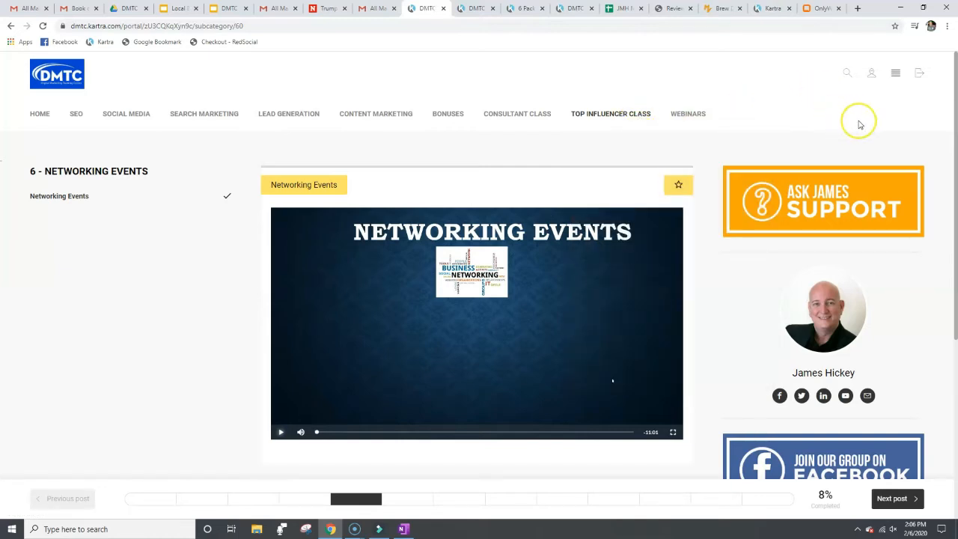
mouse_move(950, 93)
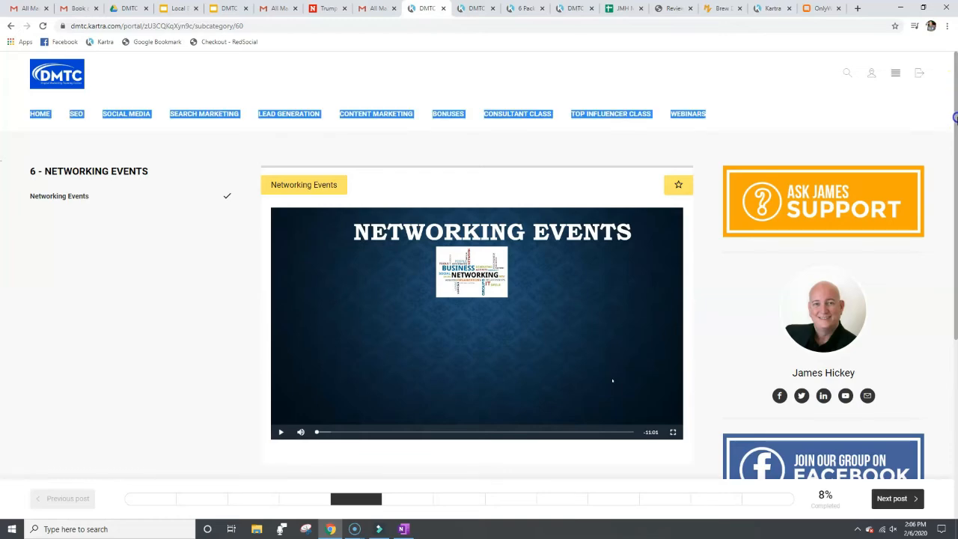
scroll("down", 3)
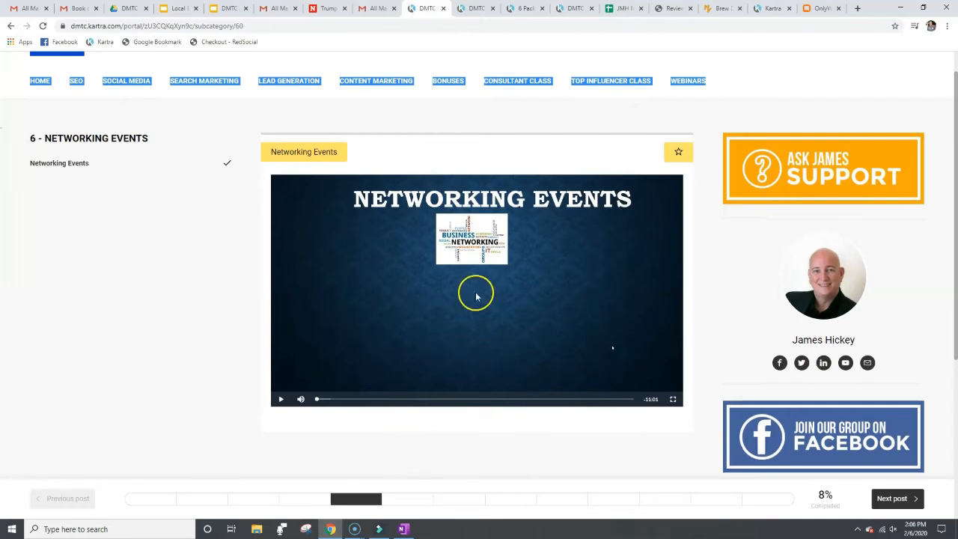
mouse_move(162, 188)
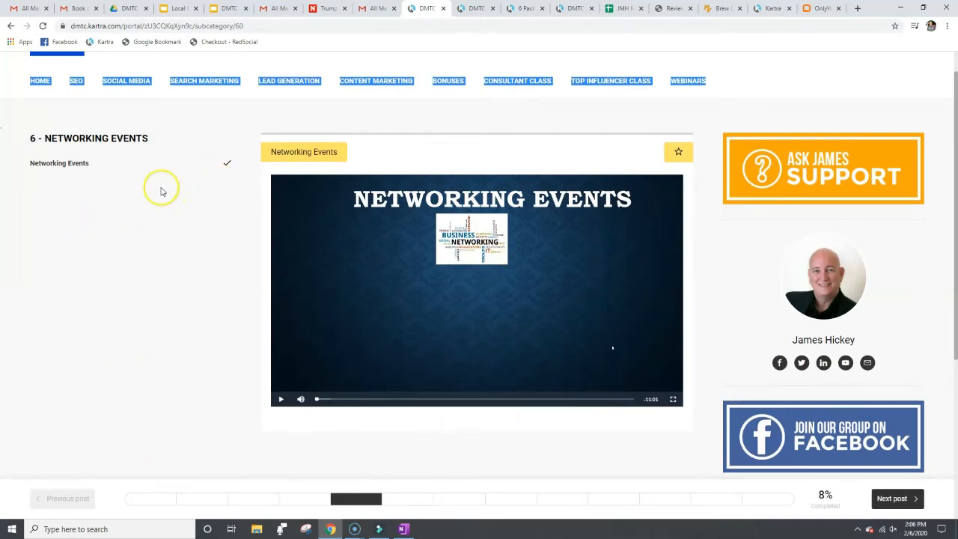
mouse_move(449, 458)
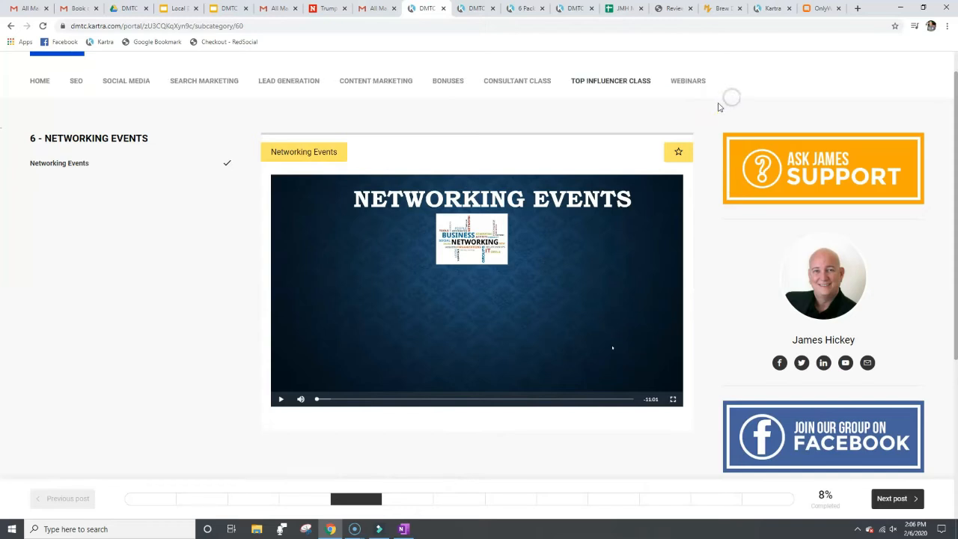
left_click(611, 80)
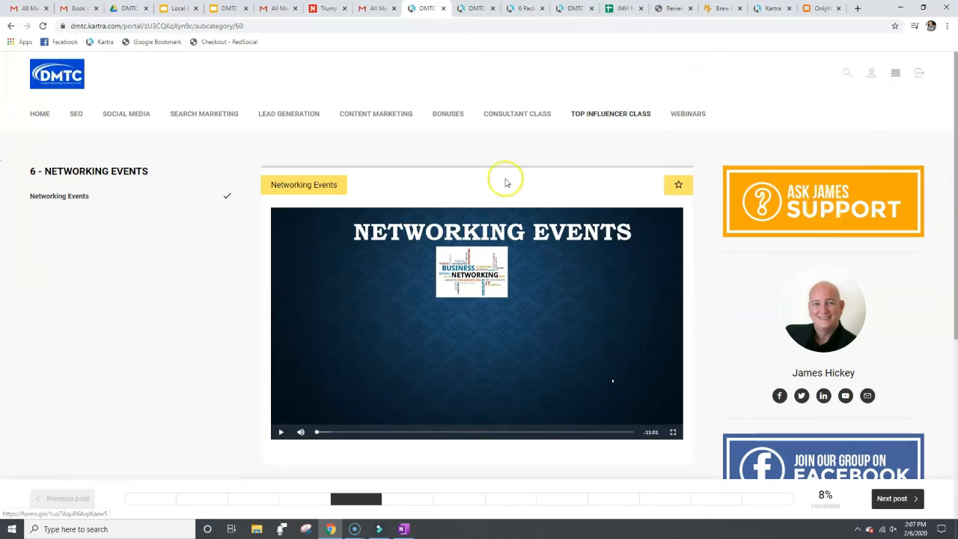
mouse_move(485, 249)
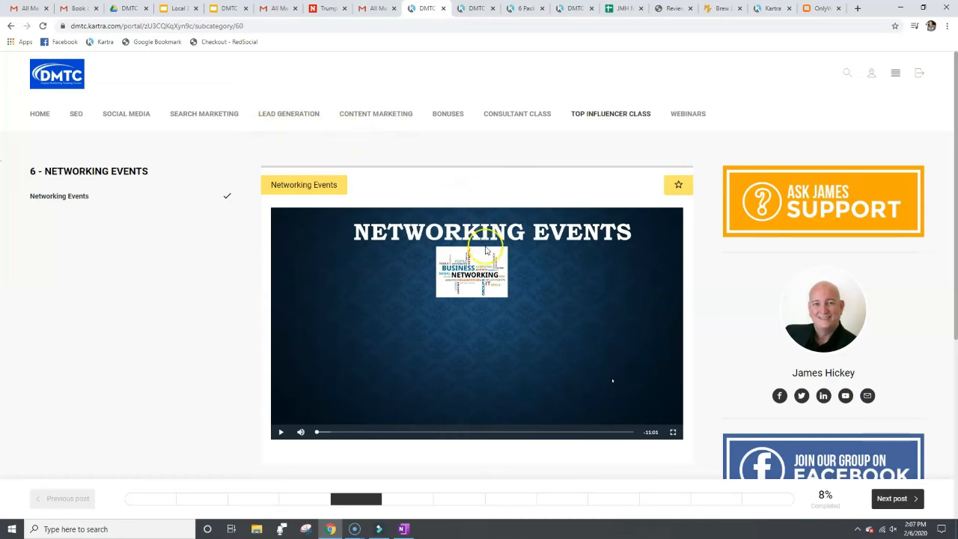
mouse_move(880, 207)
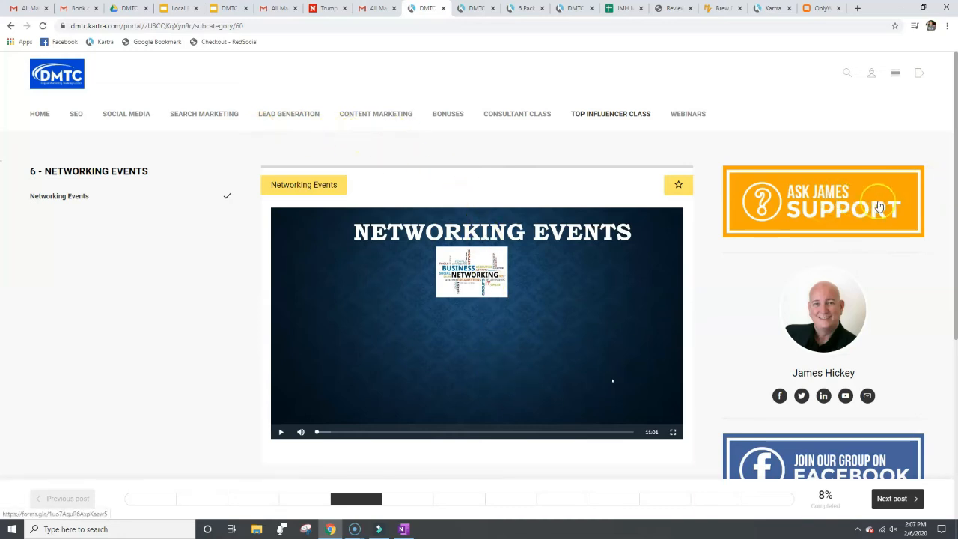
mouse_move(843, 422)
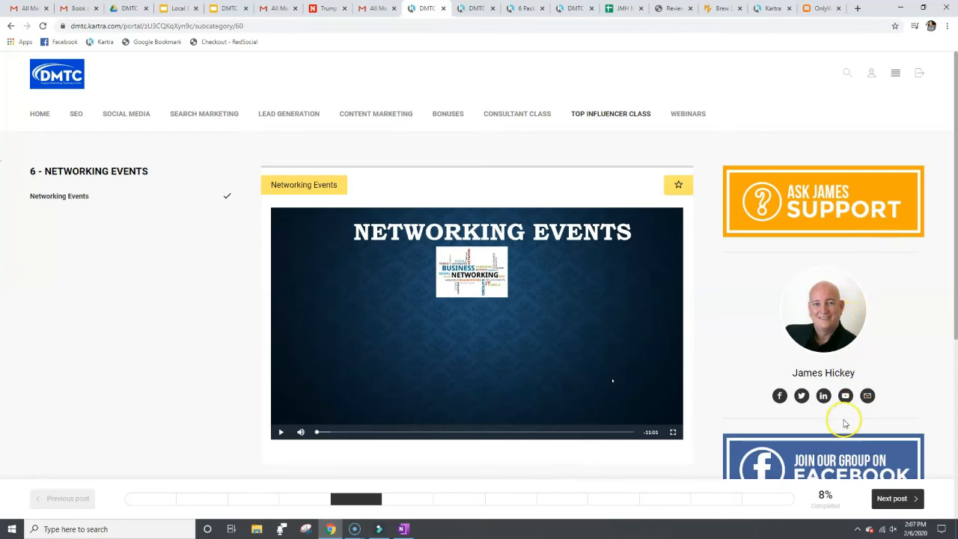
mouse_move(780, 395)
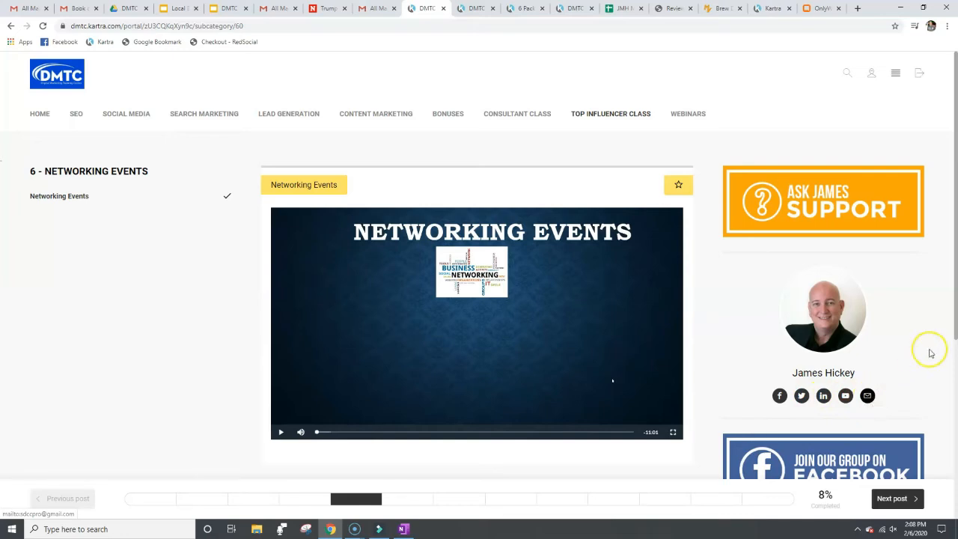
scroll("down", 3)
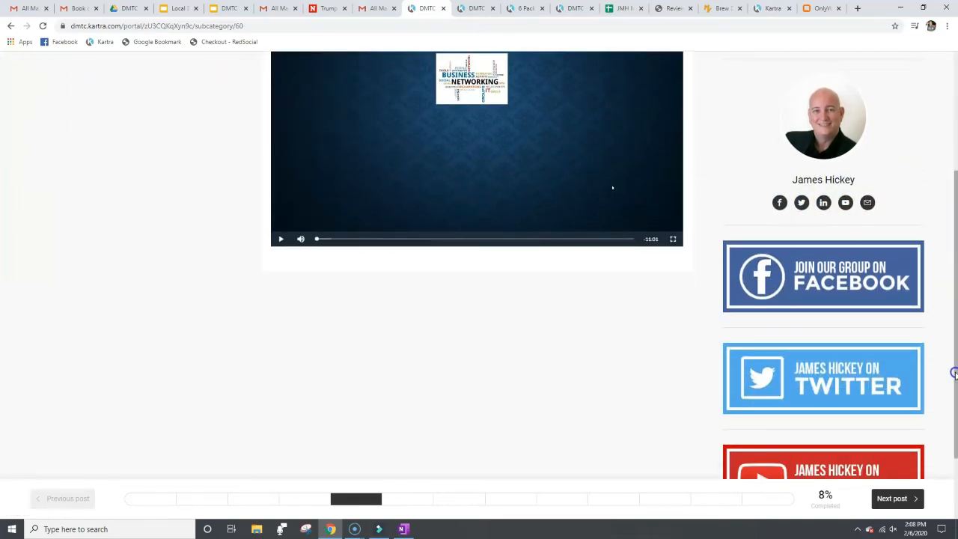
mouse_move(835, 288)
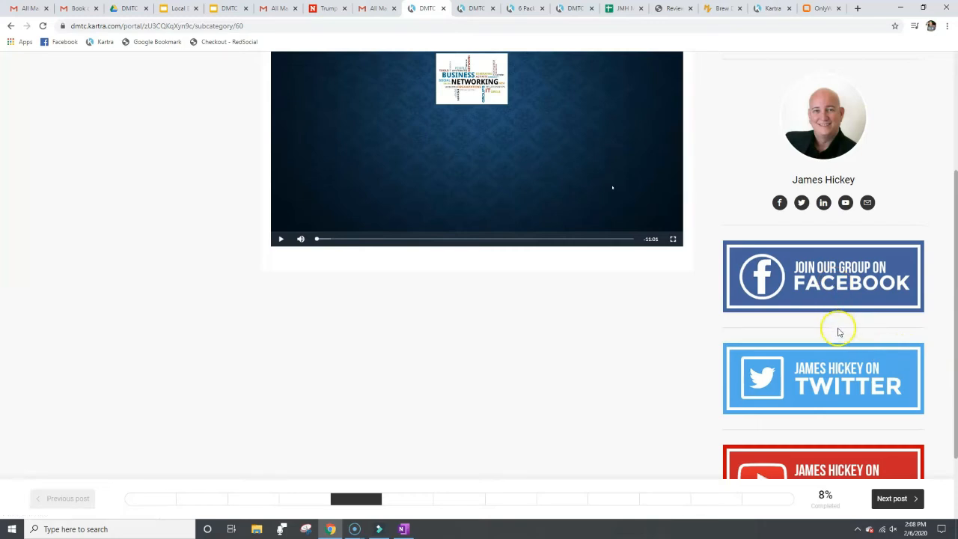
mouse_move(784, 358)
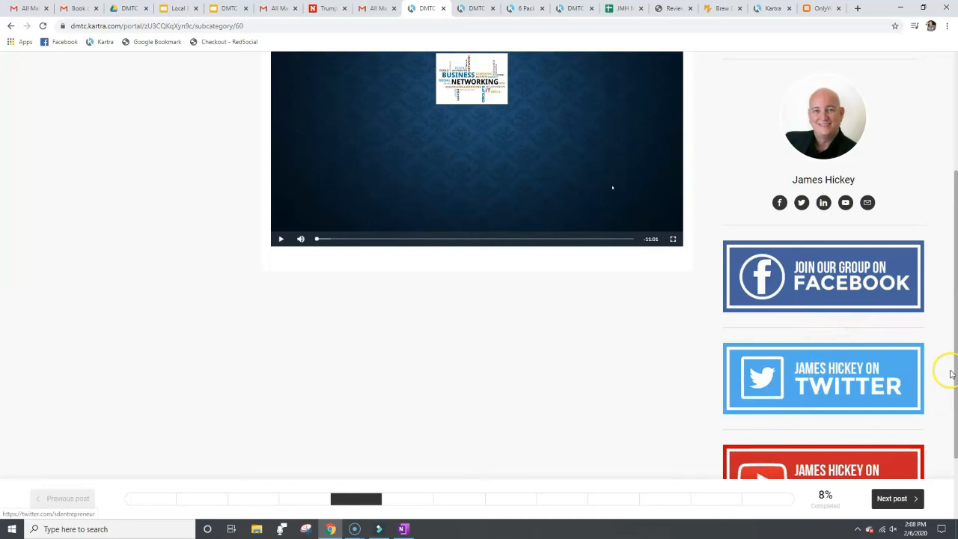
scroll("down", 3)
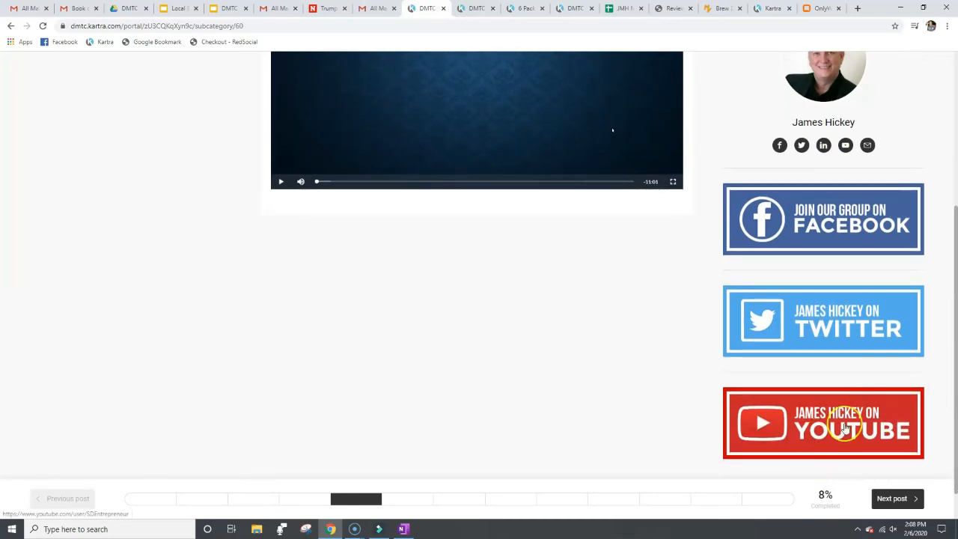
scroll("up", 3)
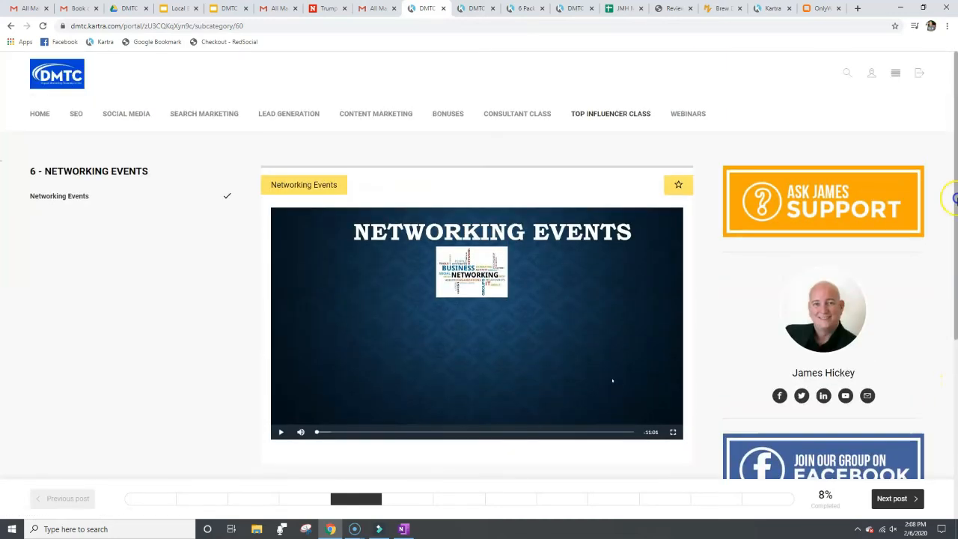
mouse_move(702, 62)
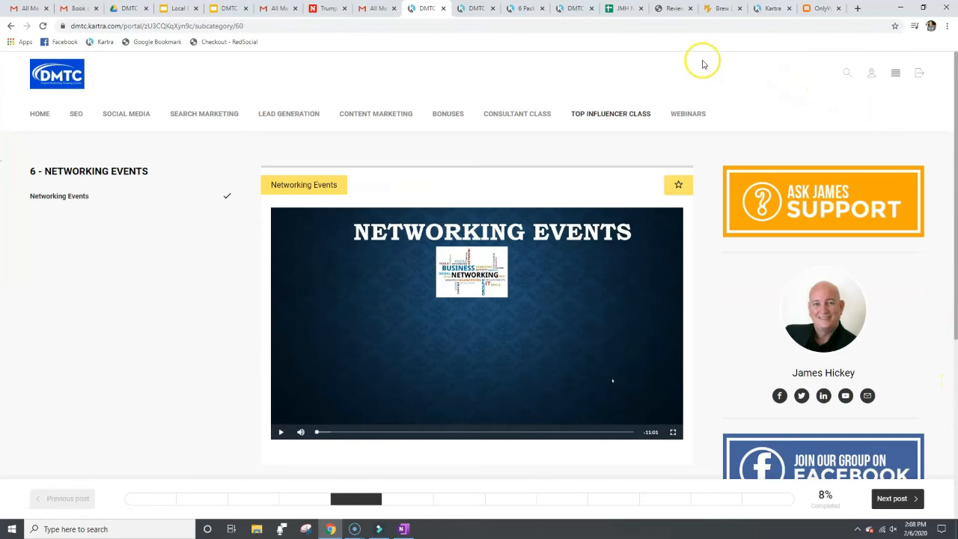
mouse_move(614, 81)
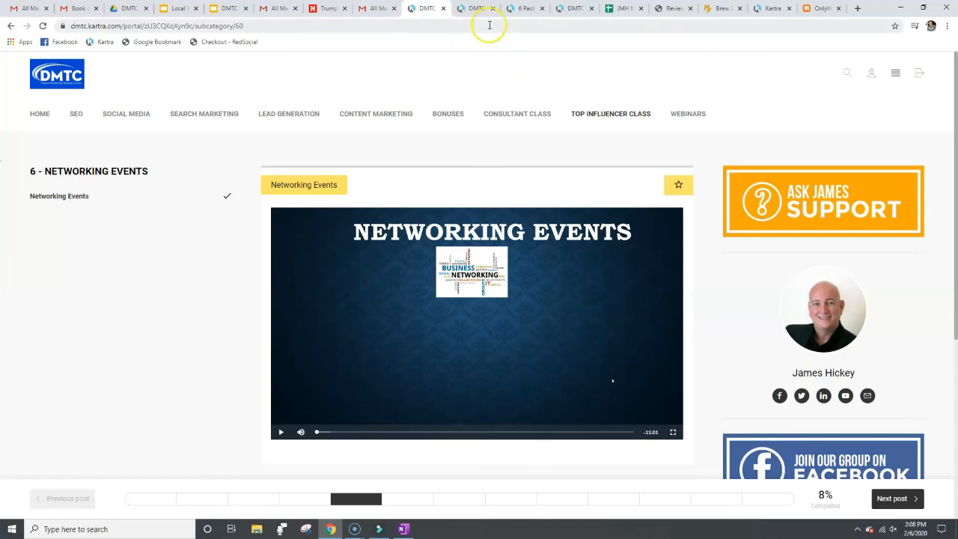
mouse_move(475, 9)
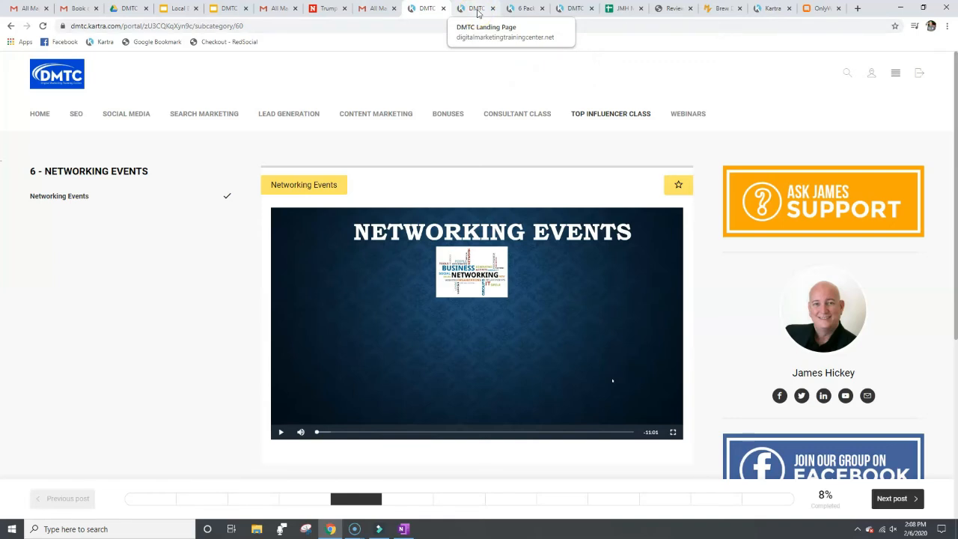
mouse_move(491, 15)
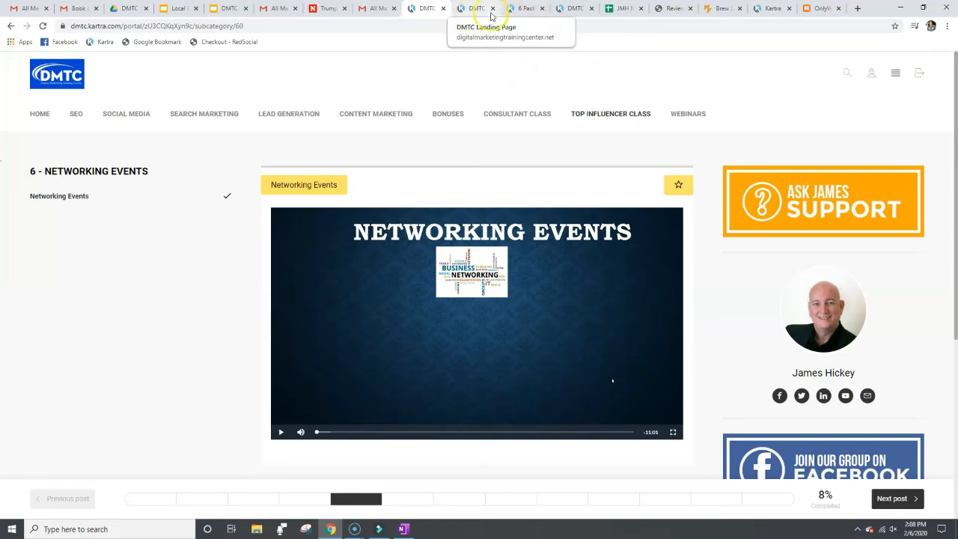
Switch to the DMTC Landing Page tab showing the $297 Annual Plan and $97 Monthly Plus.
left_click(477, 9)
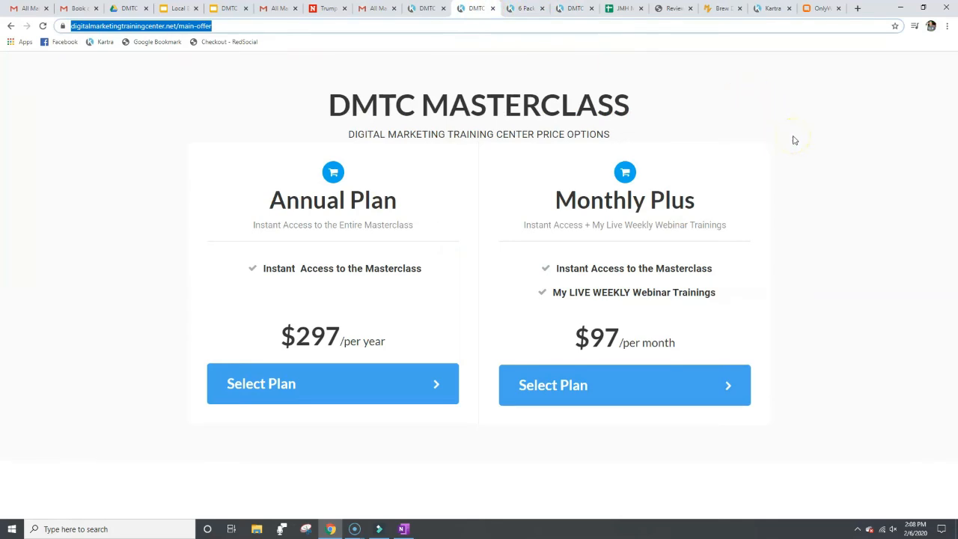
mouse_move(795, 141)
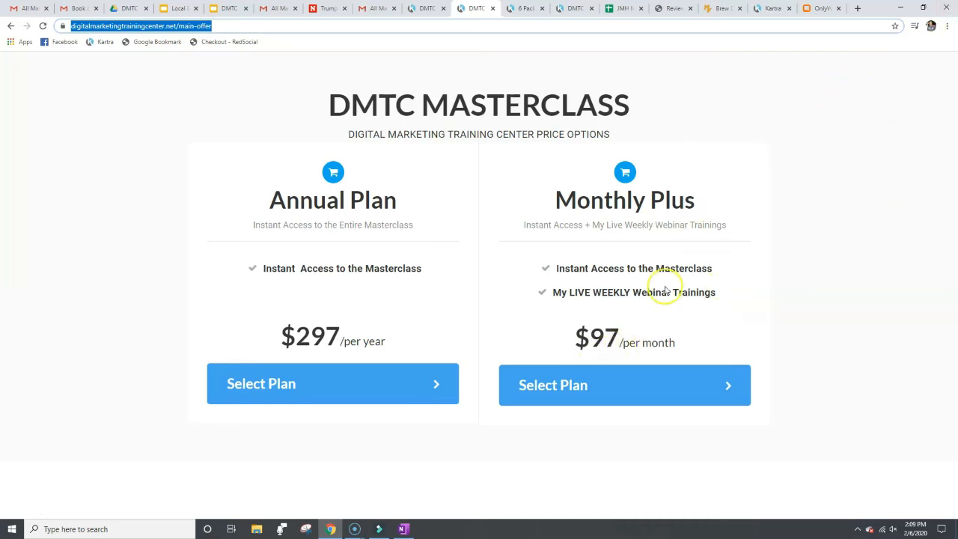
mouse_move(712, 221)
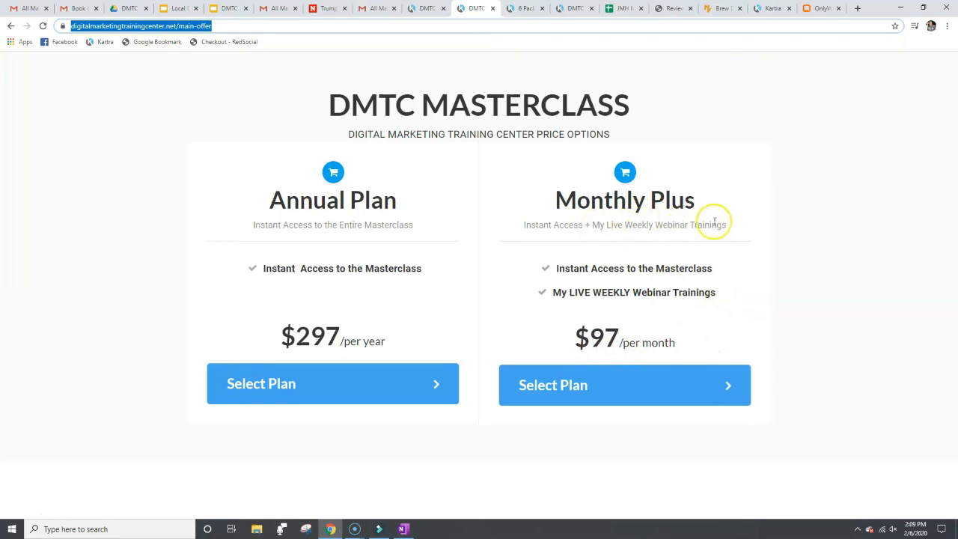
mouse_move(739, 227)
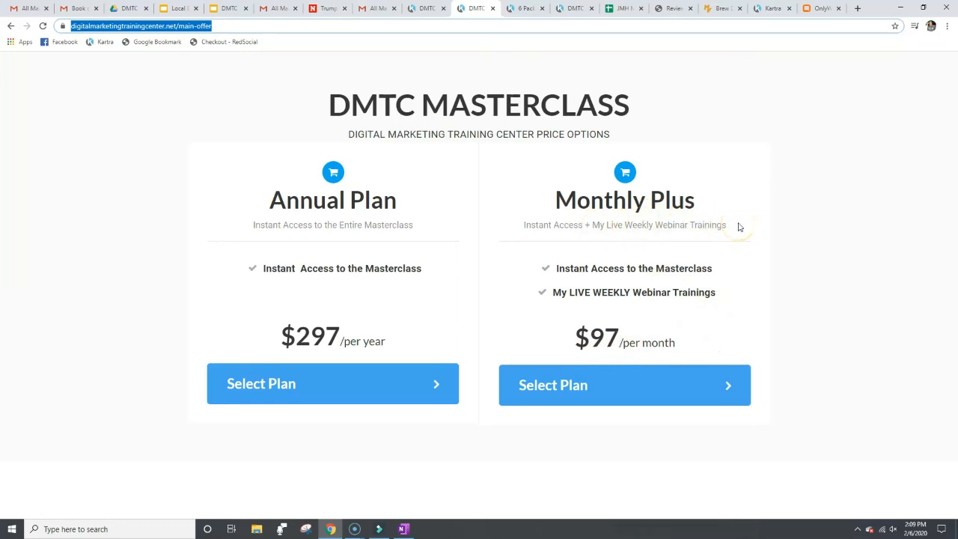